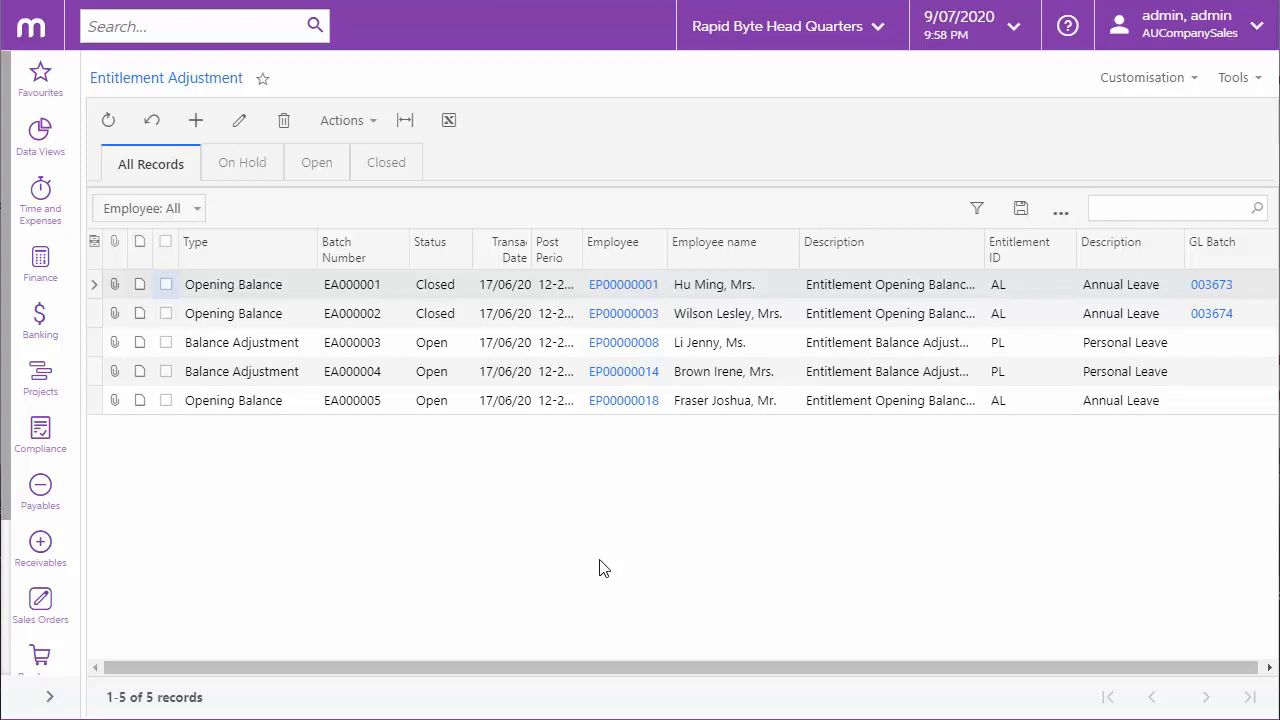
# Create a new entitlement adjustment for employee EP00000004 on the AL entitlement
pyautogui.click(196, 120)
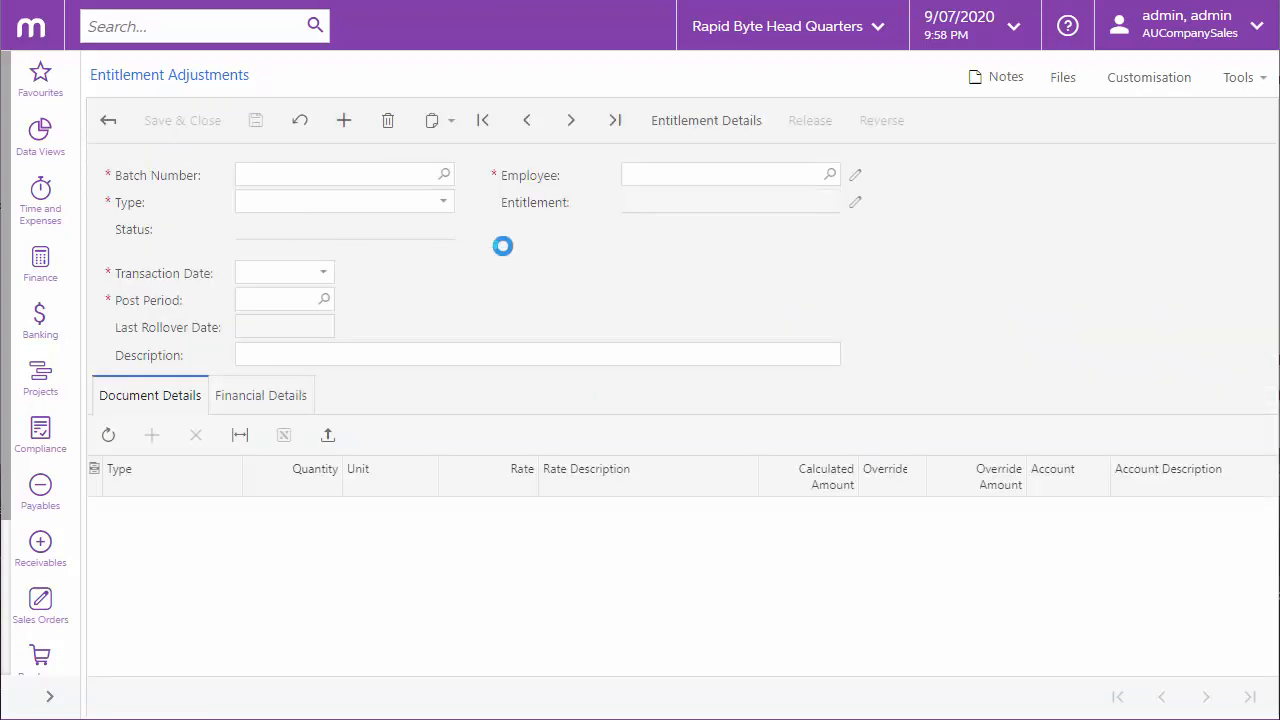
pyautogui.click(830, 174)
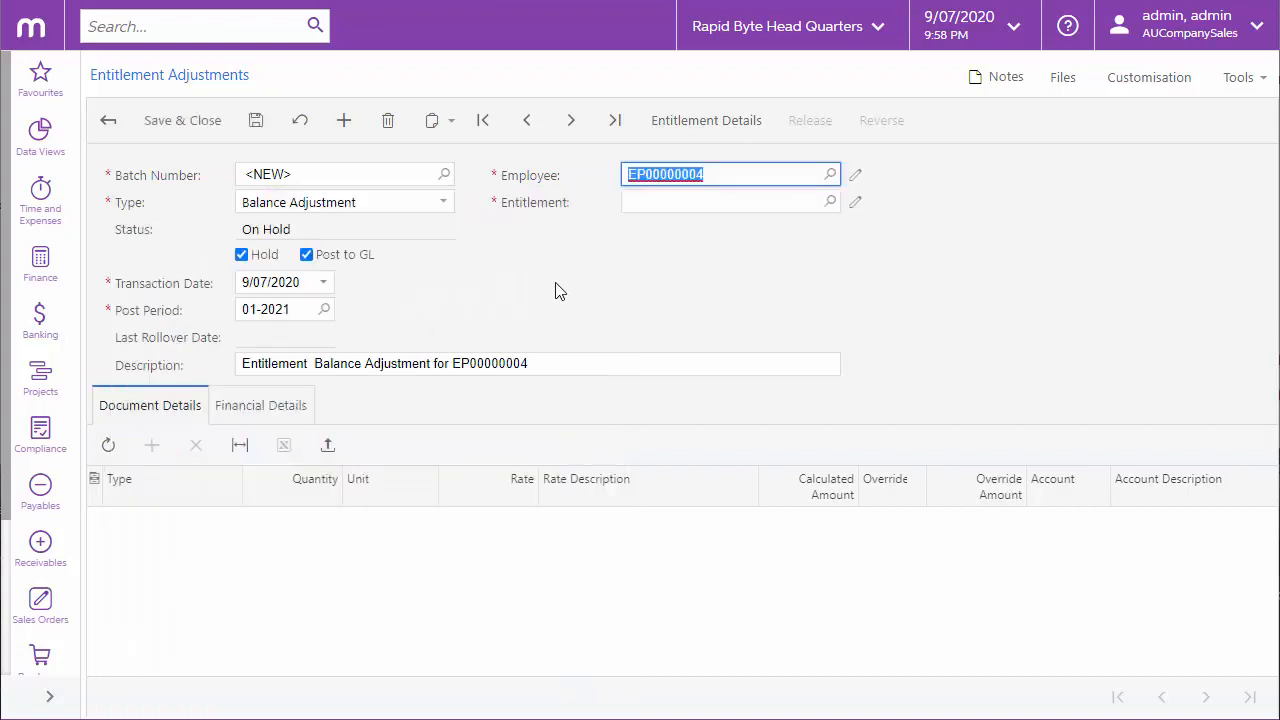
pyautogui.click(830, 202)
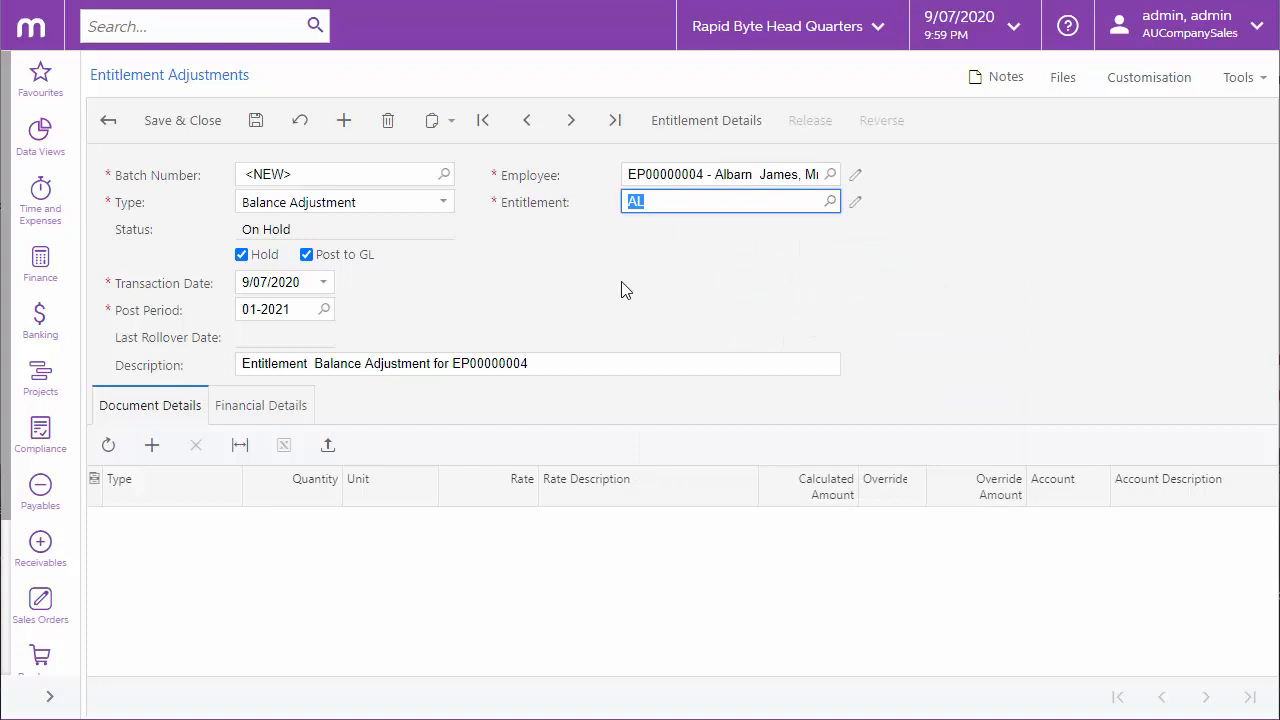
# Set the adjustment type to Opening Balance and turn off Post to GL
pyautogui.click(444, 202)
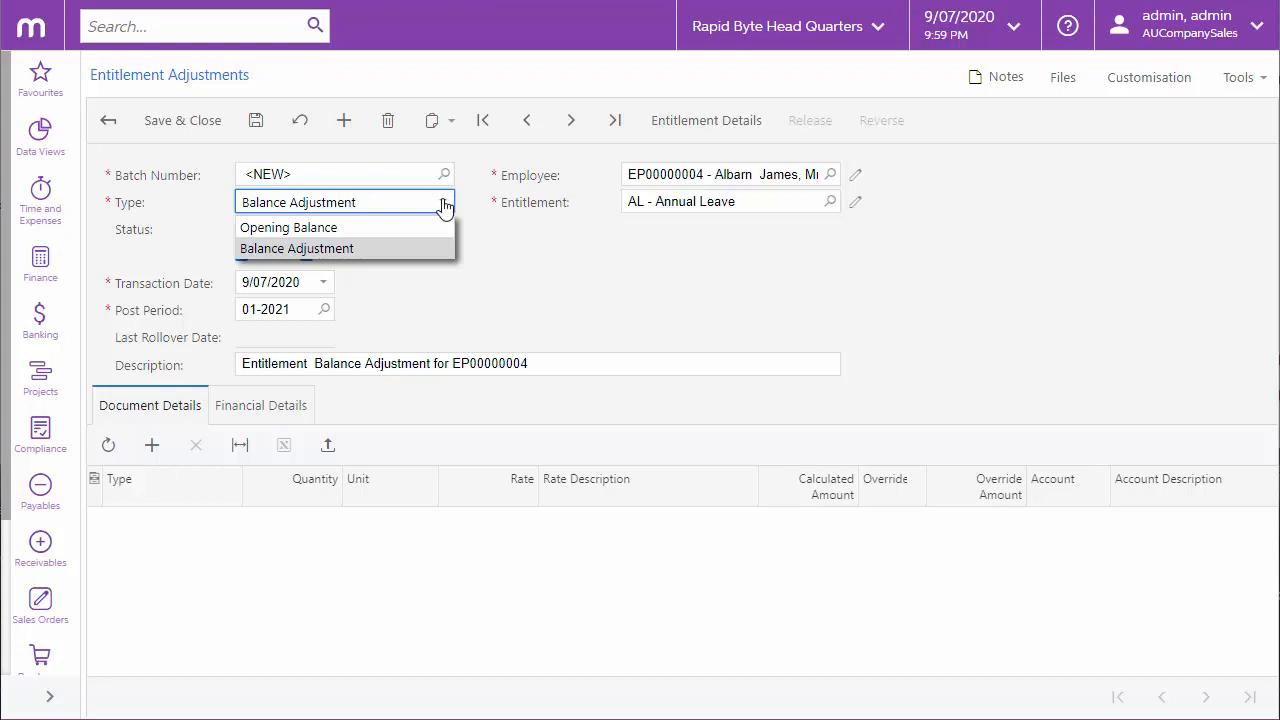
pyautogui.moveTo(410, 230)
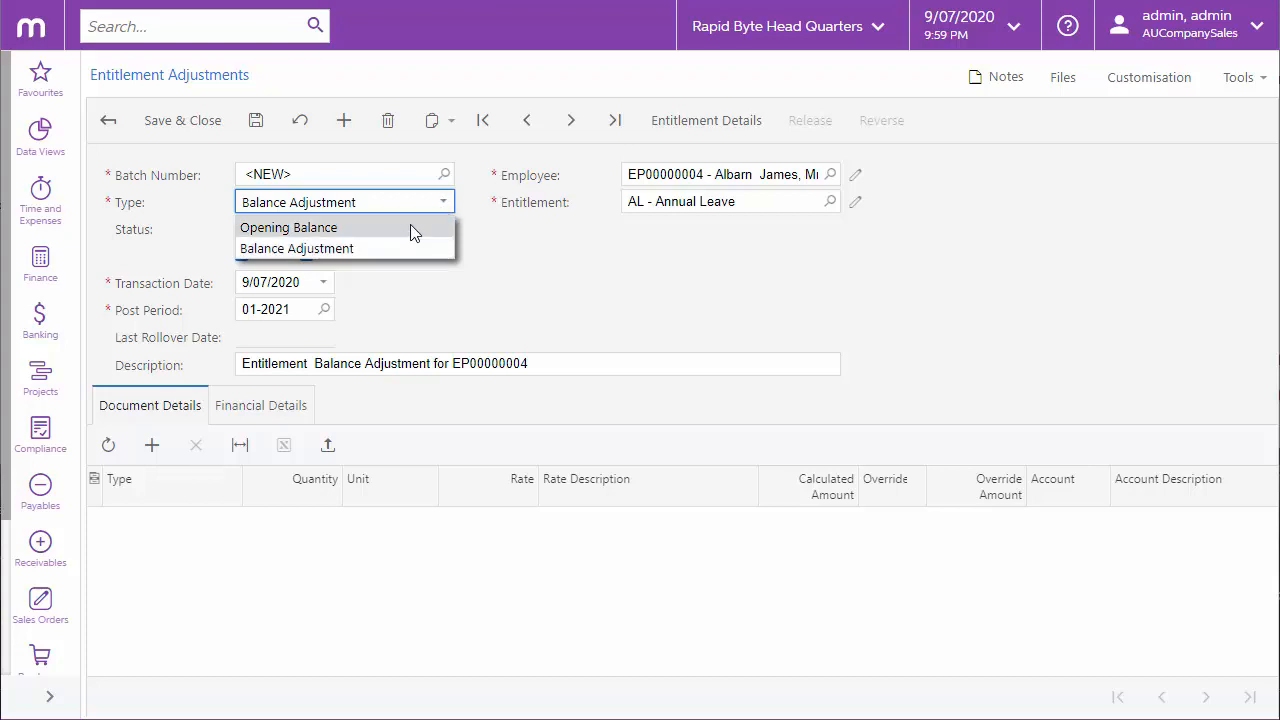
pyautogui.click(288, 228)
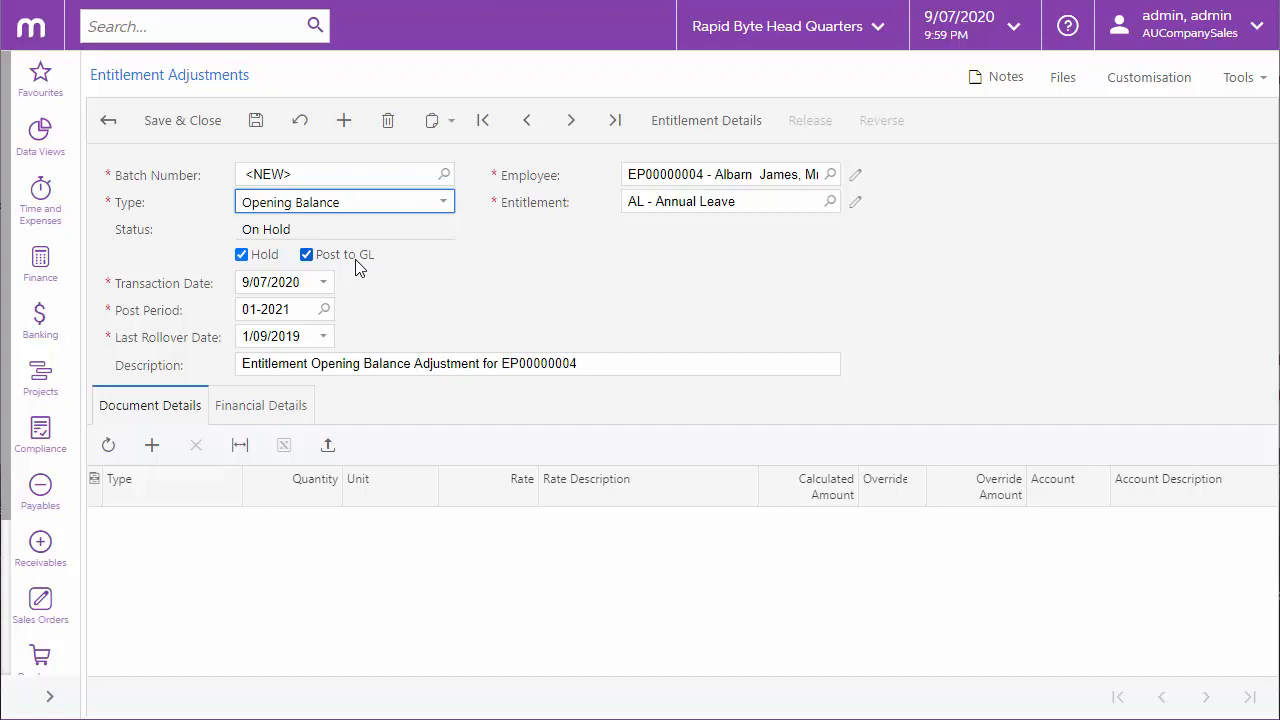
pyautogui.moveTo(308, 270)
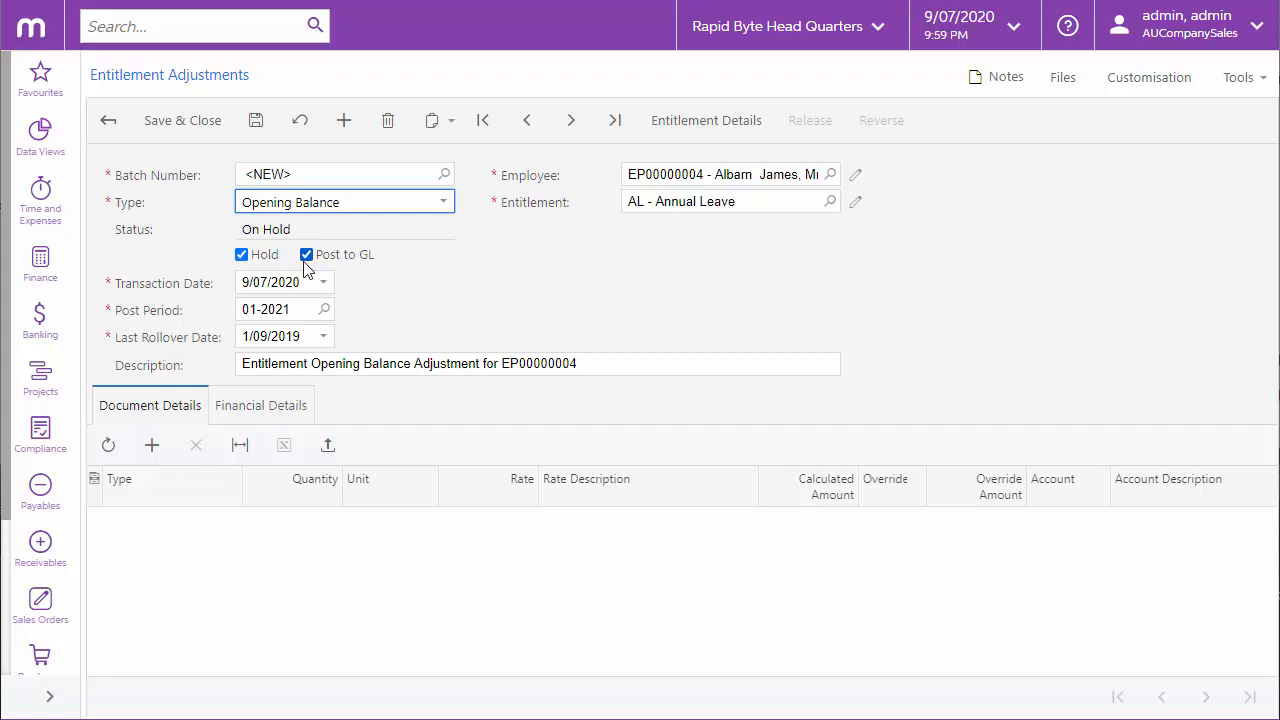
pyautogui.click(306, 254)
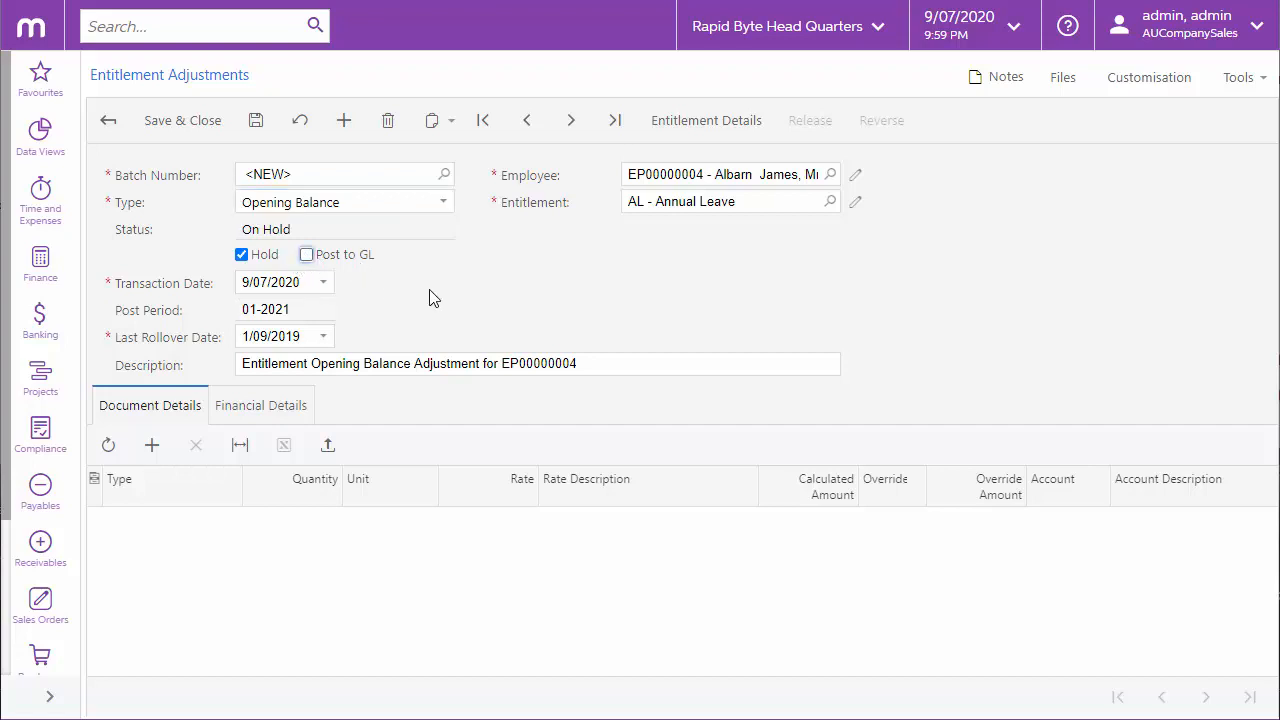
pyautogui.moveTo(152, 444)
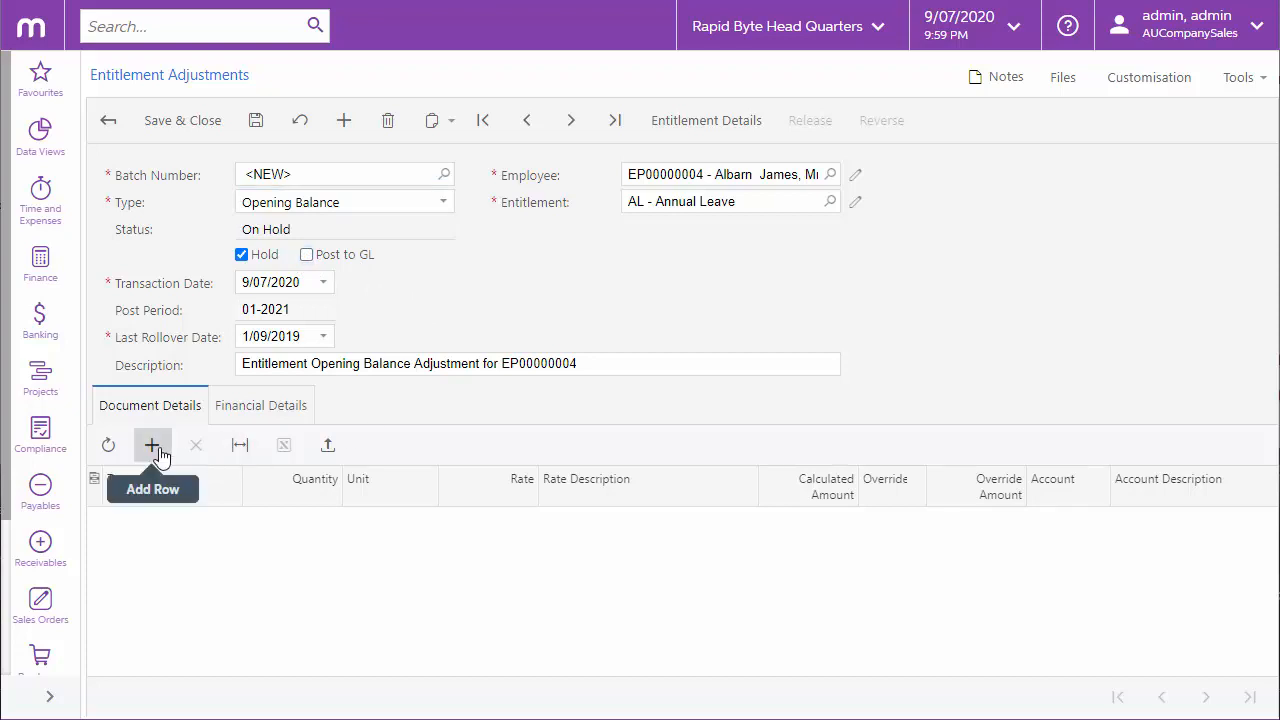
# Add Accrual Balance and Earned Balance lines of 20 hours each to the adjustment
pyautogui.click(152, 444)
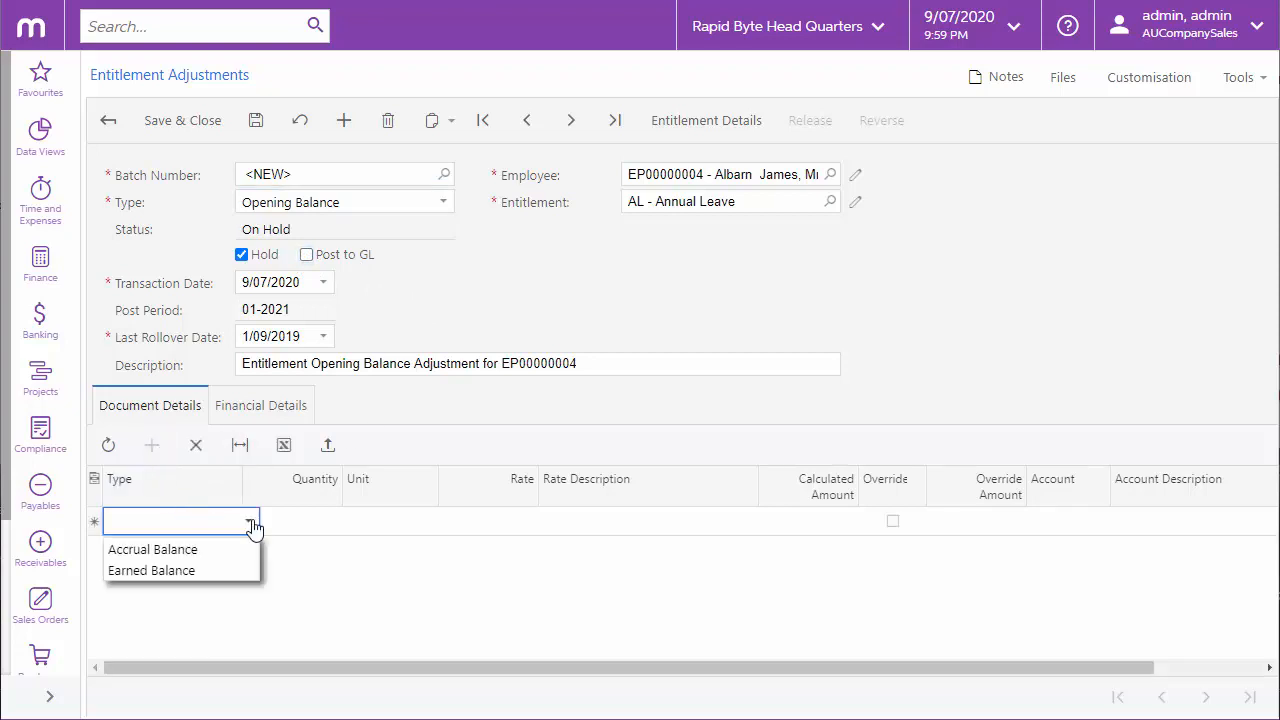
pyautogui.click(152, 548)
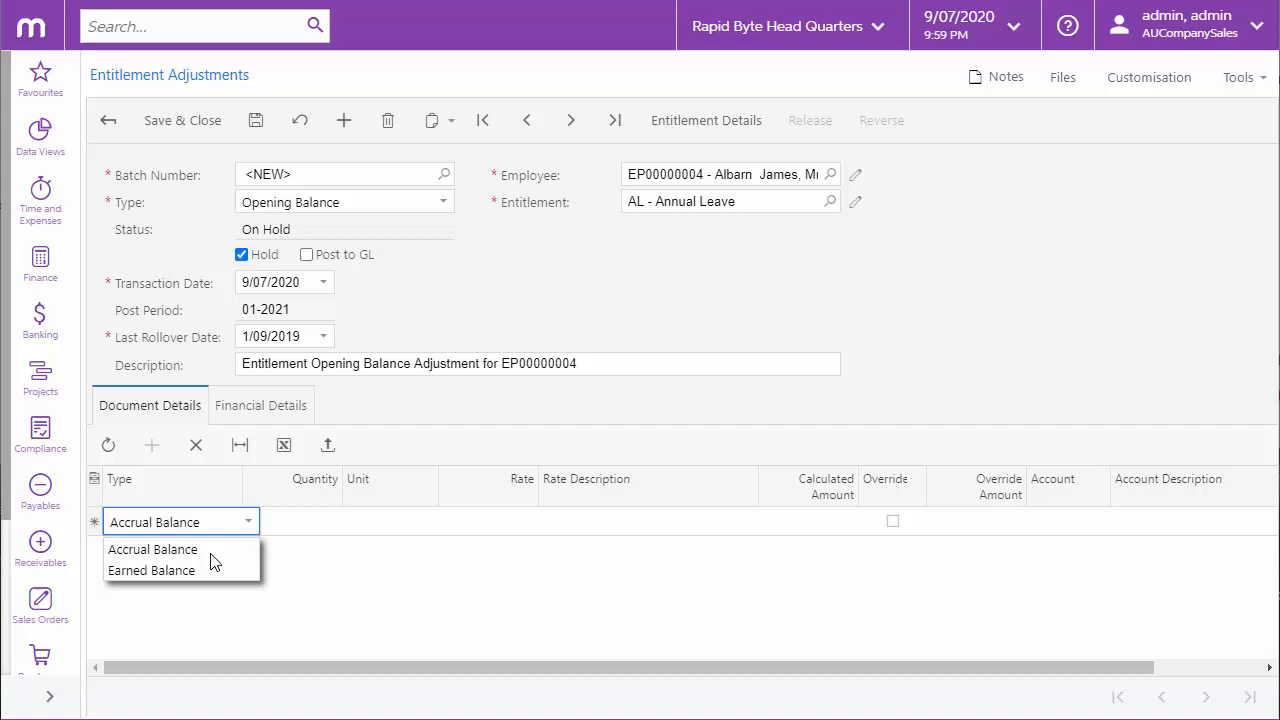
pyautogui.click(152, 548)
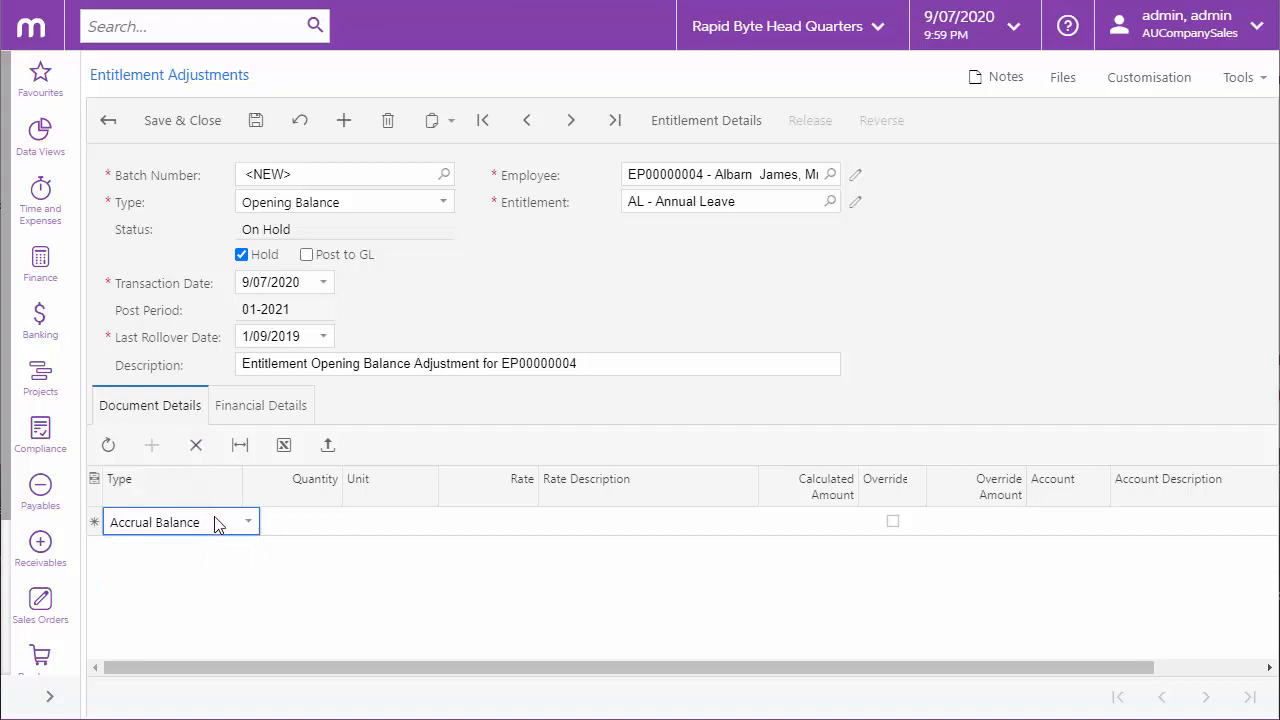
pyautogui.click(290, 520)
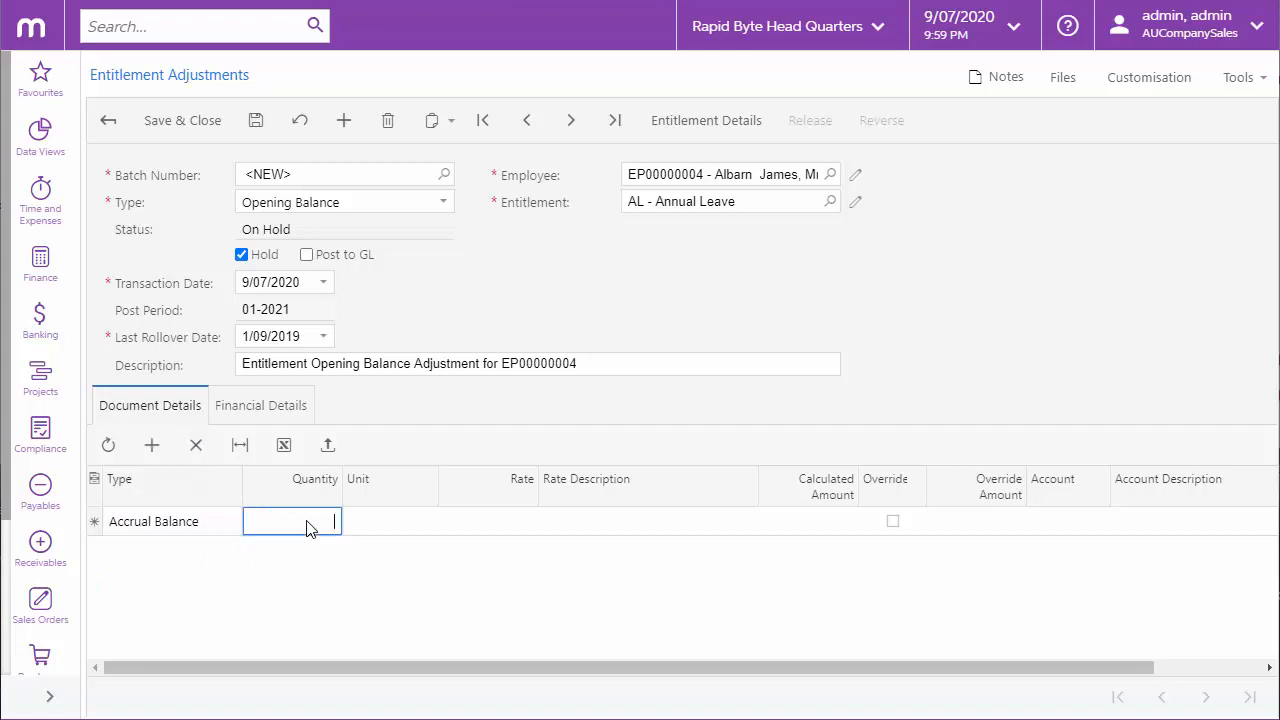
pyautogui.write('20.0000')
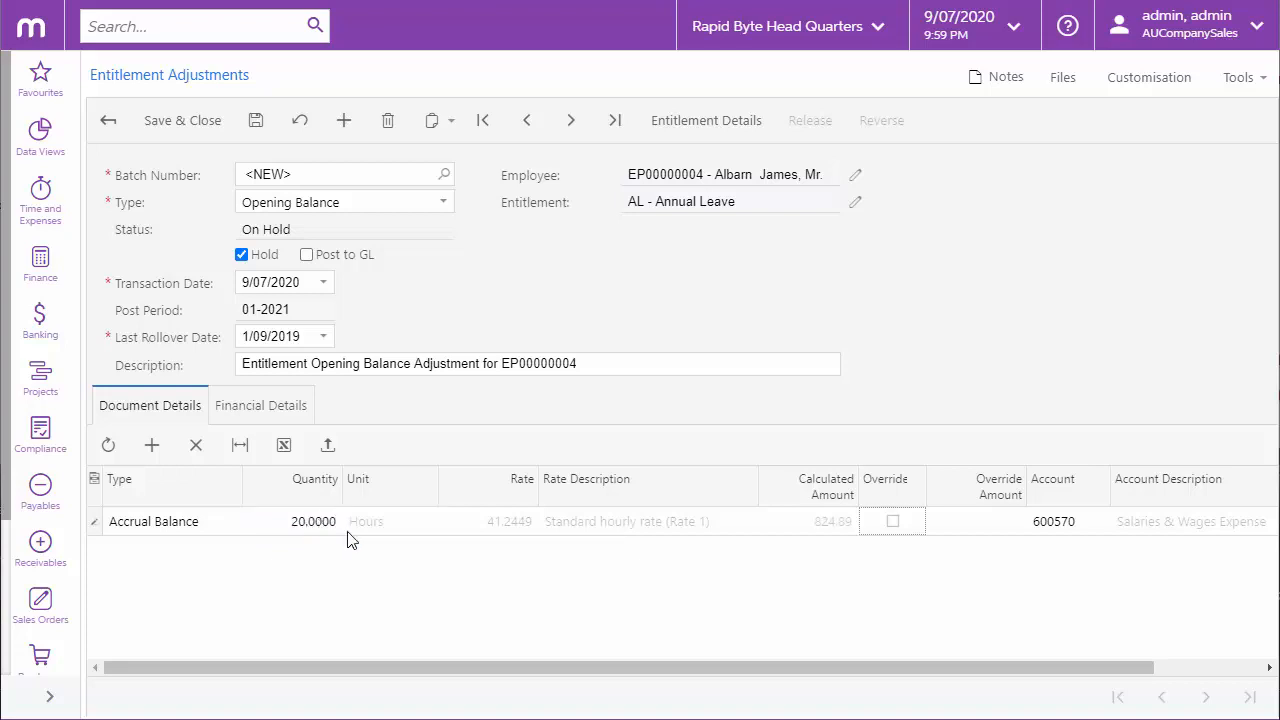
pyautogui.moveTo(848, 556)
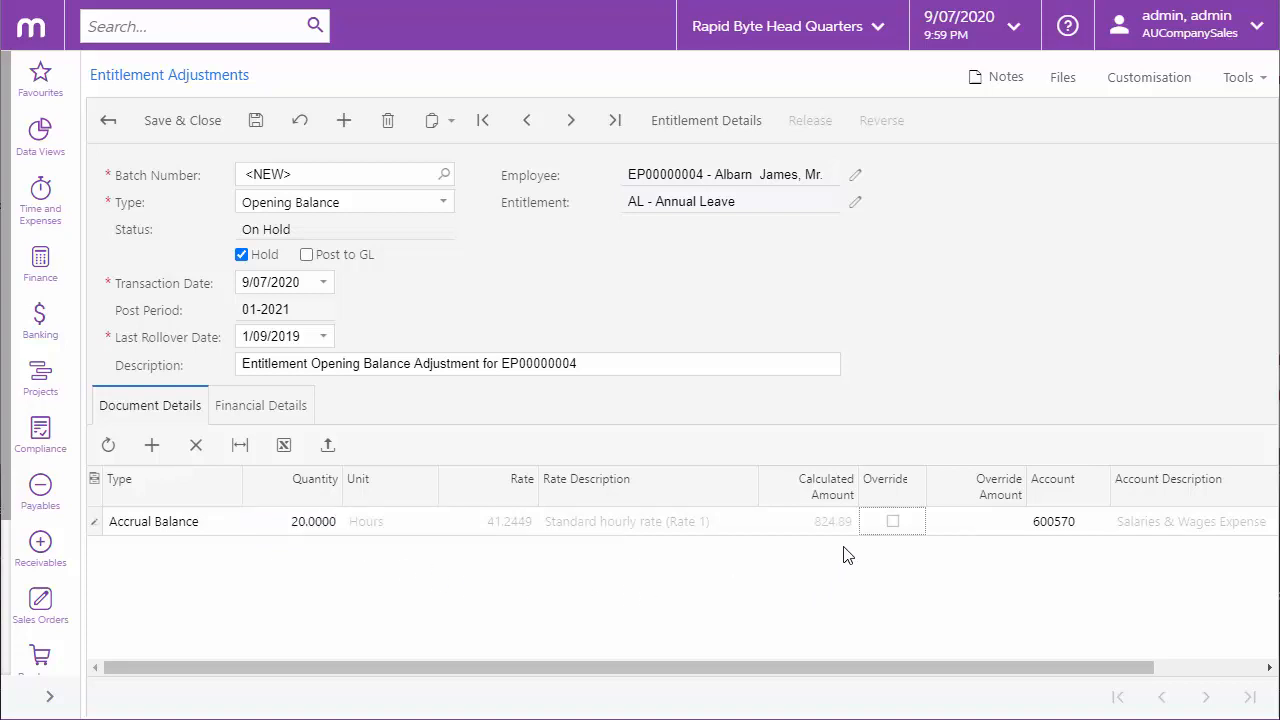
pyautogui.moveTo(892, 520)
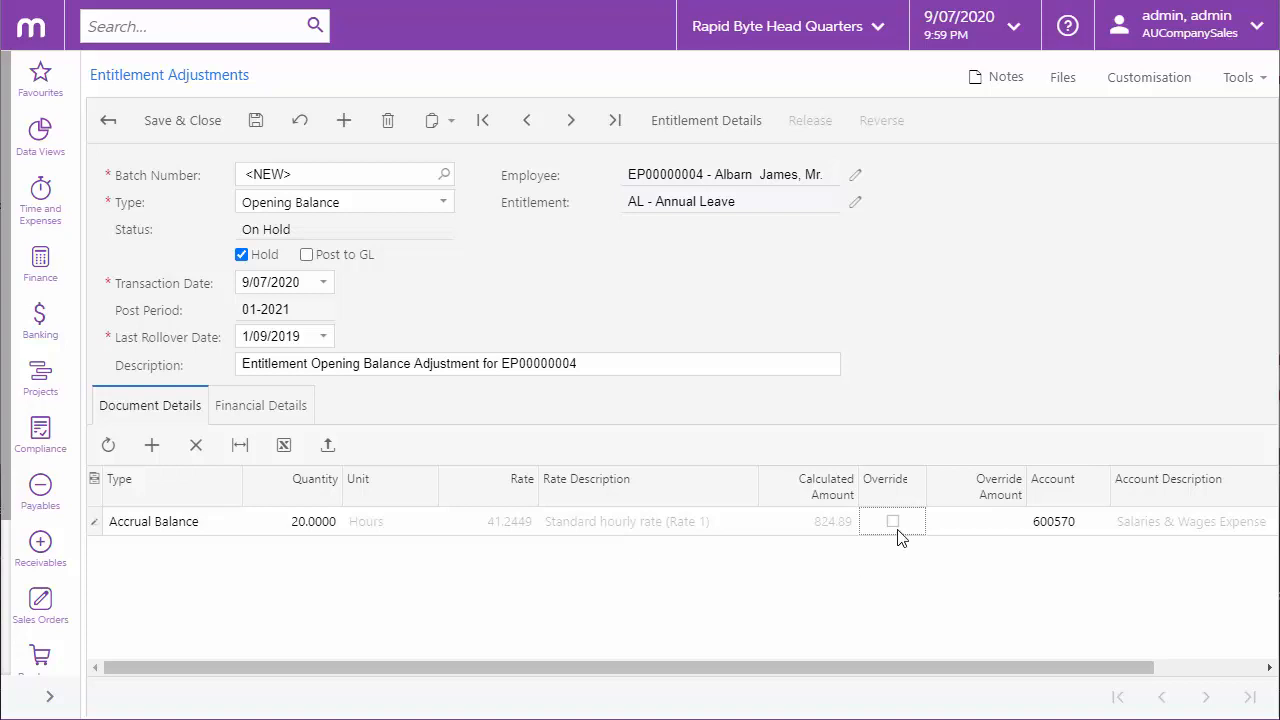
pyautogui.moveTo(190, 492)
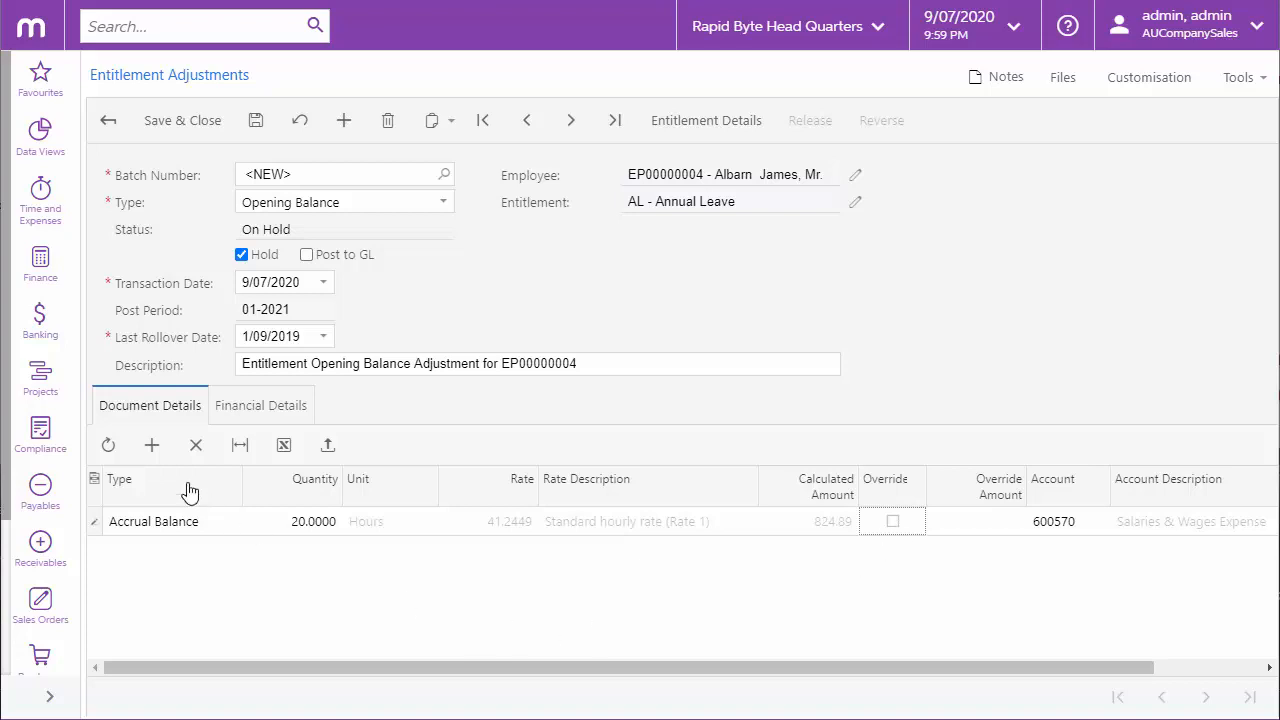
pyautogui.click(152, 444)
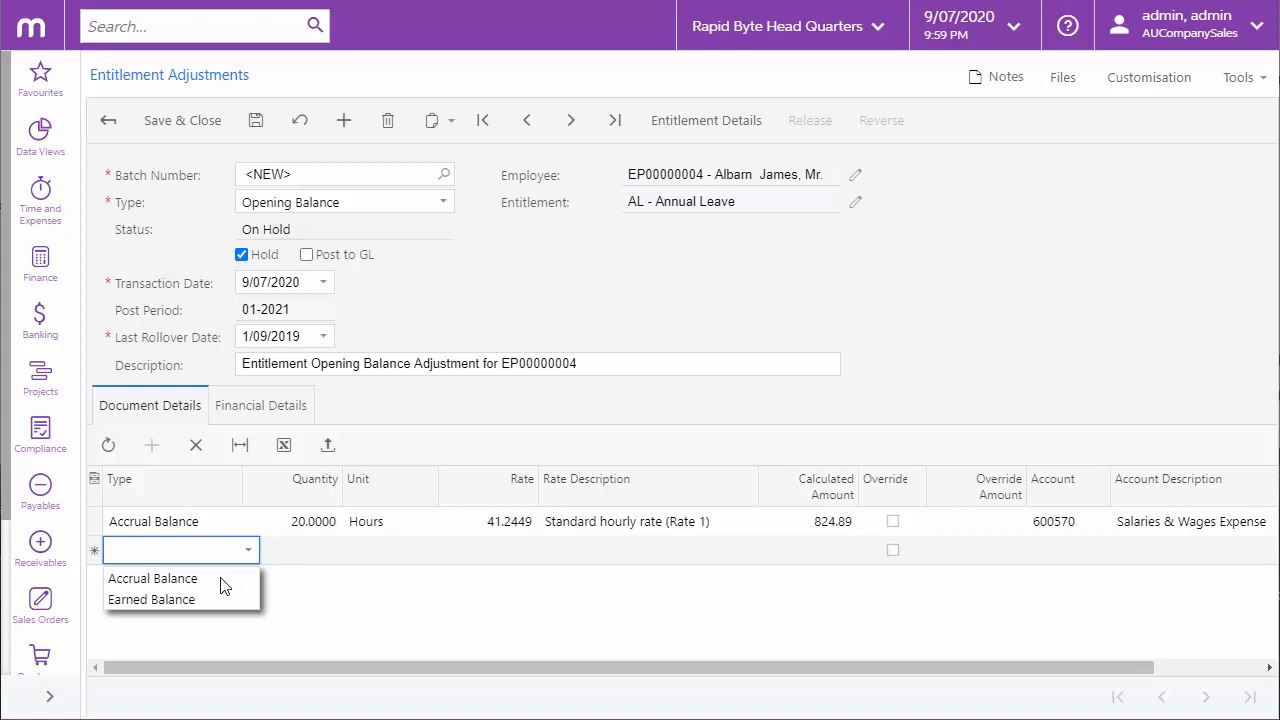
pyautogui.click(152, 600)
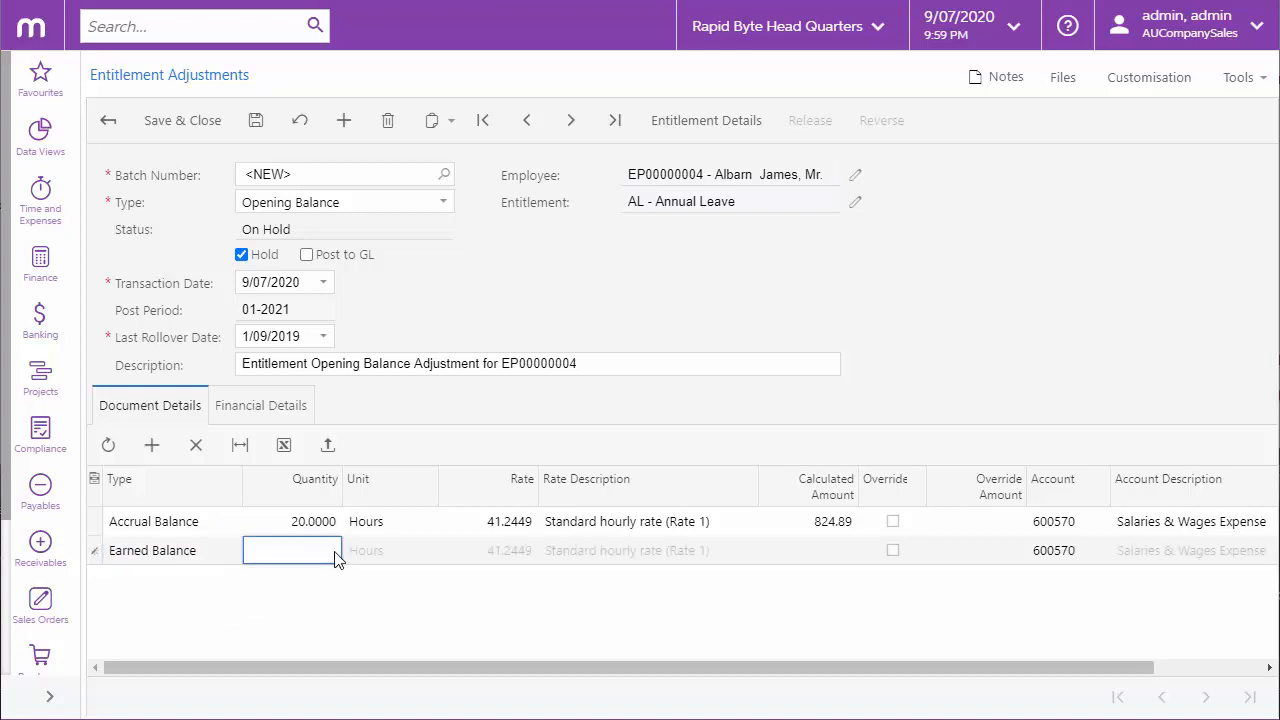
pyautogui.write('20.0000')
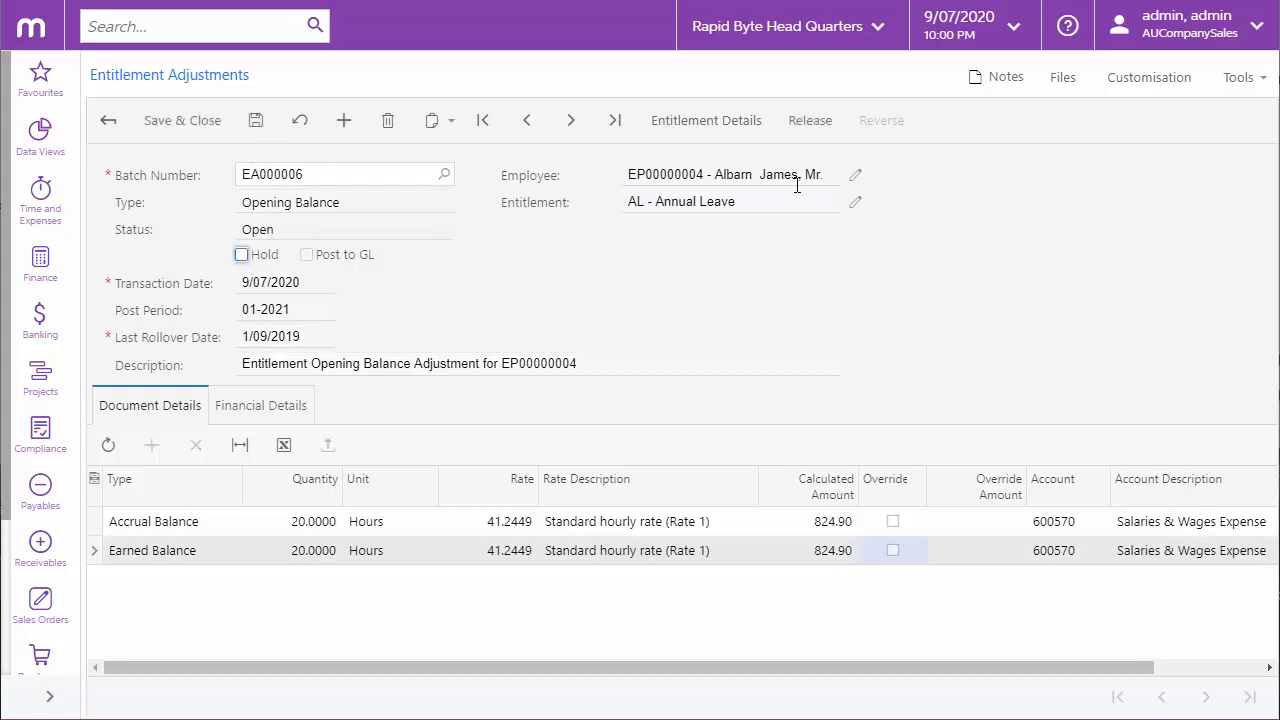
# Release opening balance EA000006 and begin another new adjustment
pyautogui.click(810, 120)
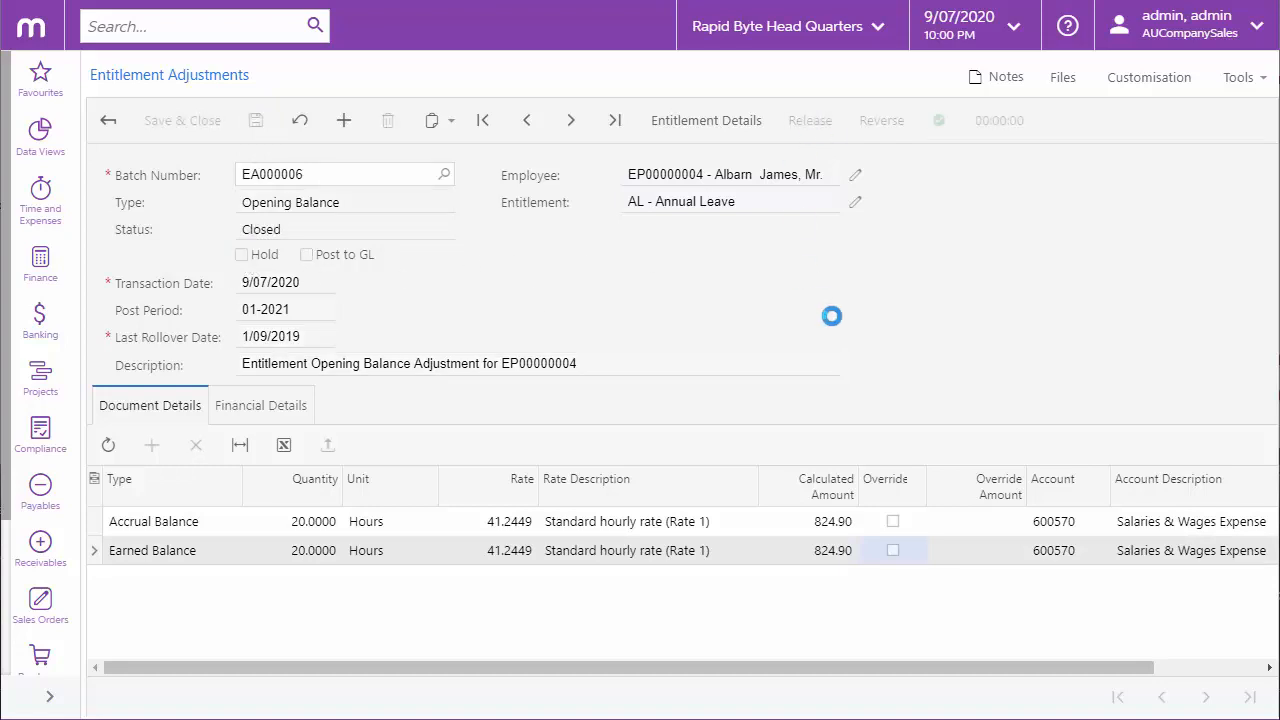
pyautogui.click(344, 120)
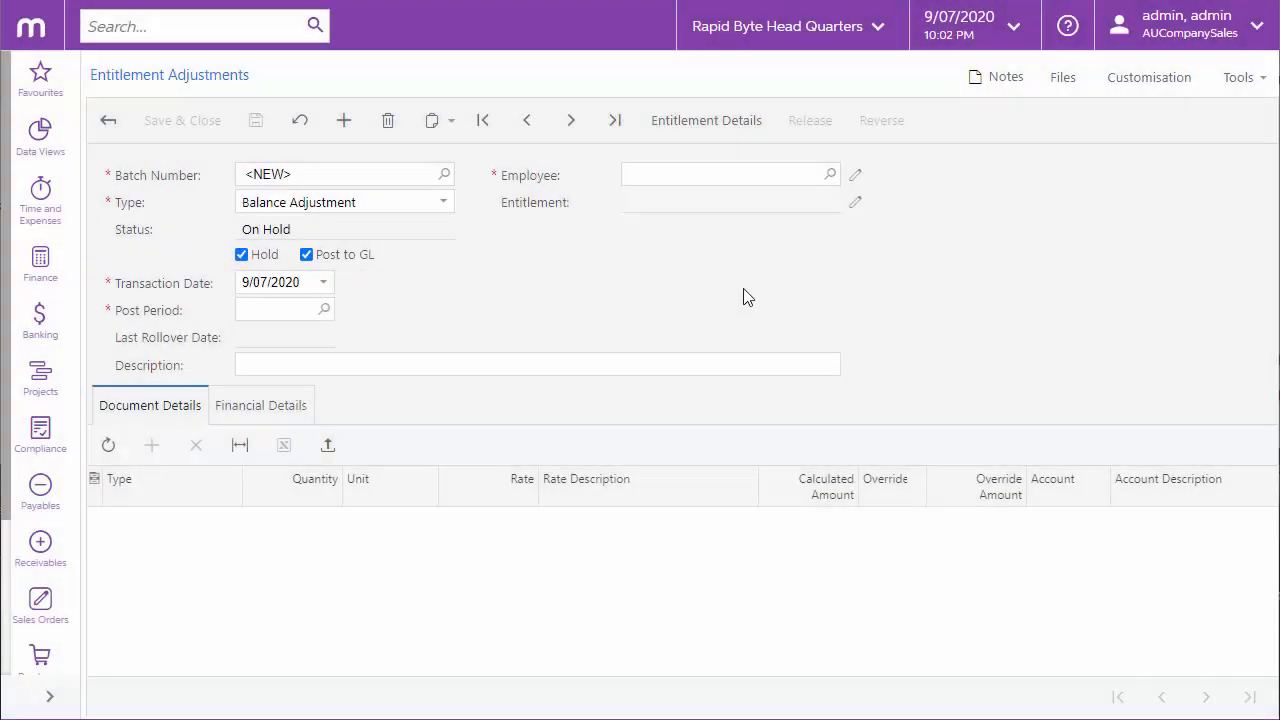
pyautogui.moveTo(724, 280)
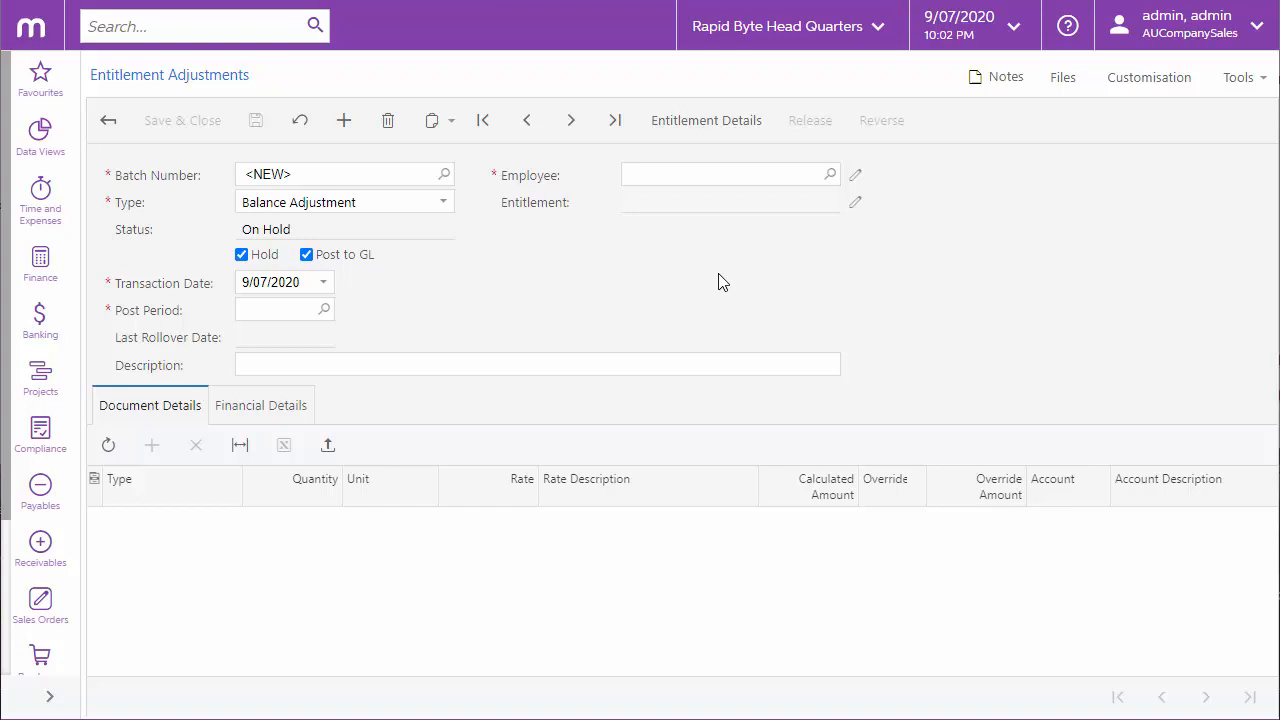
# Choose employee EP00000001 for AL and add an Accrual Balance line of -5 hours
pyautogui.click(828, 174)
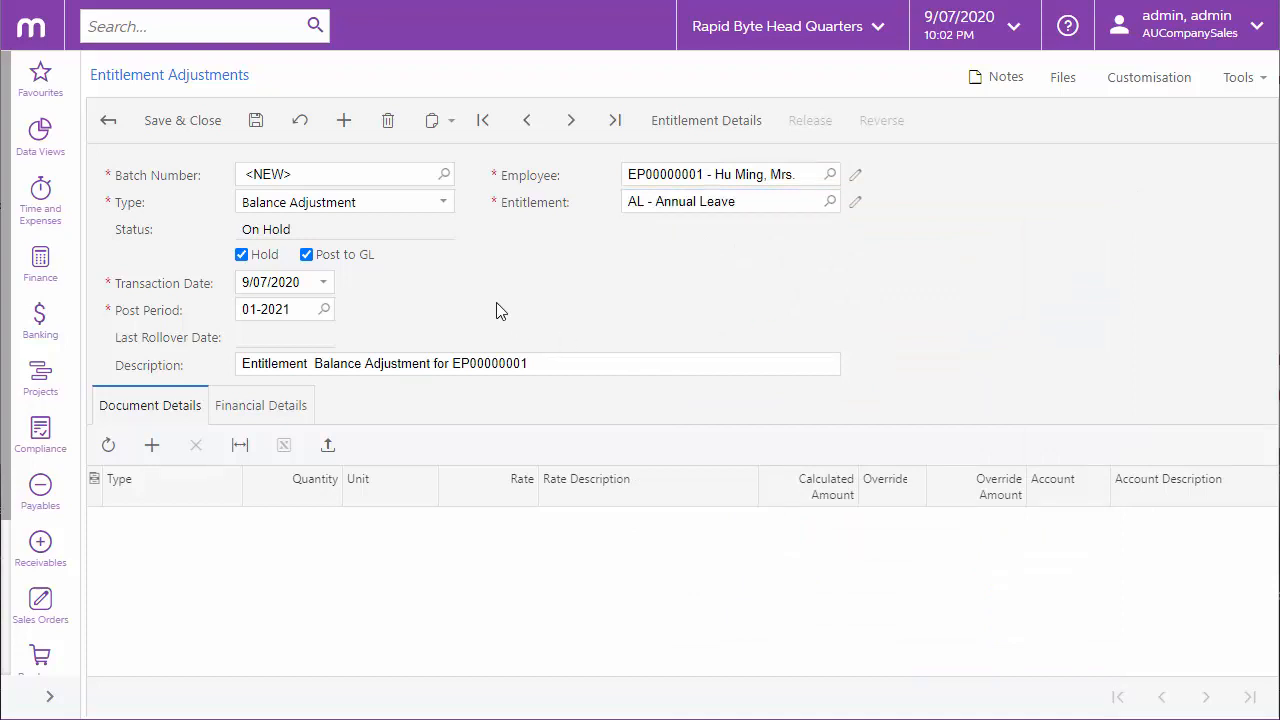
pyautogui.moveTo(484, 316)
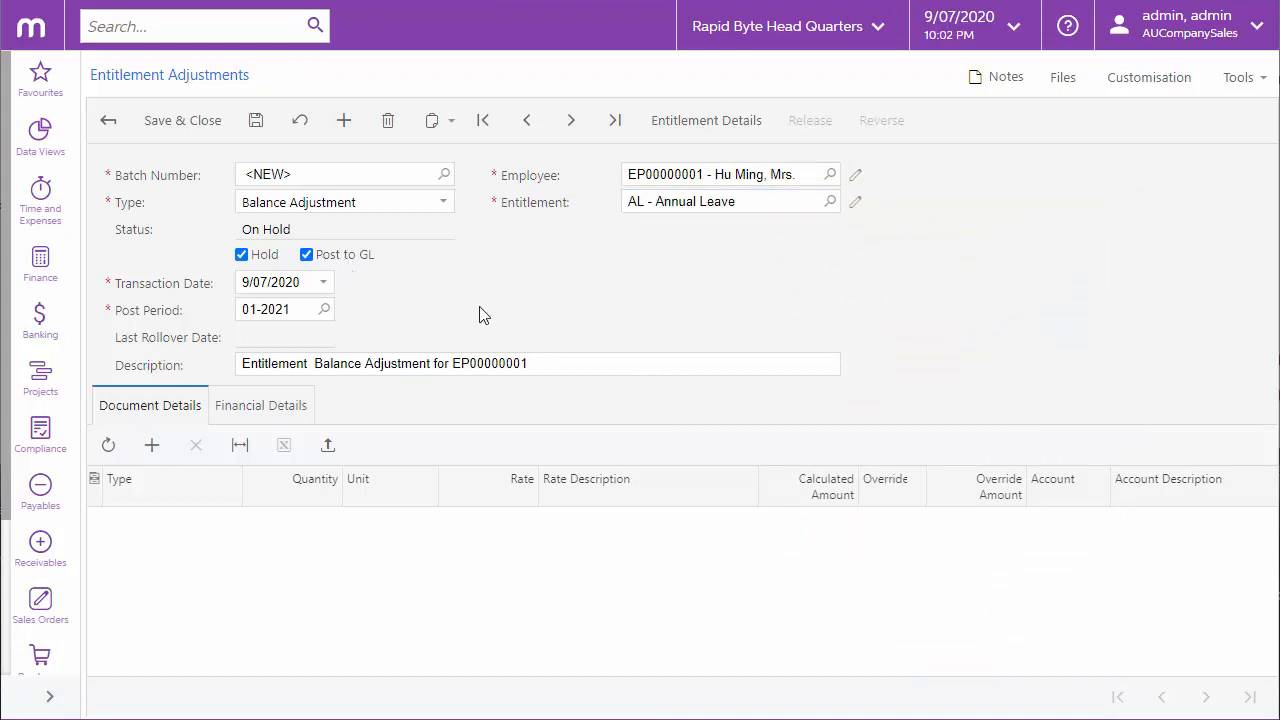
pyautogui.click(152, 444)
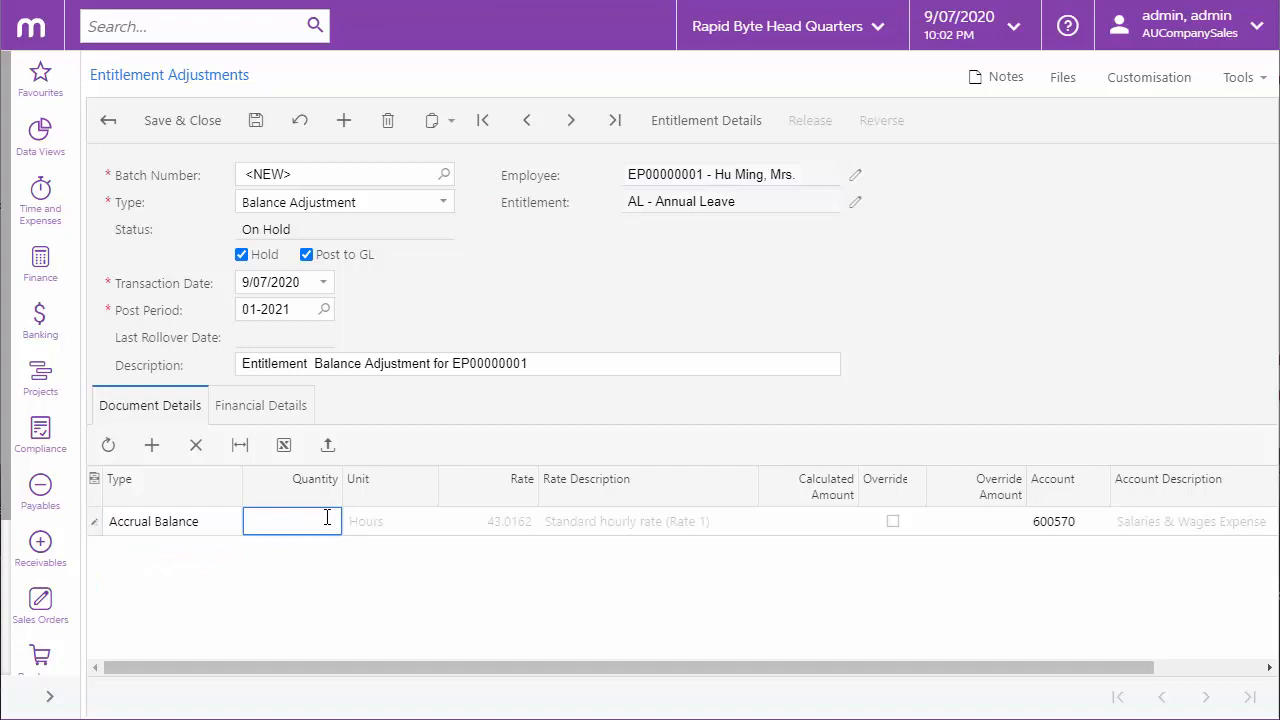
pyautogui.write('-5.0000')
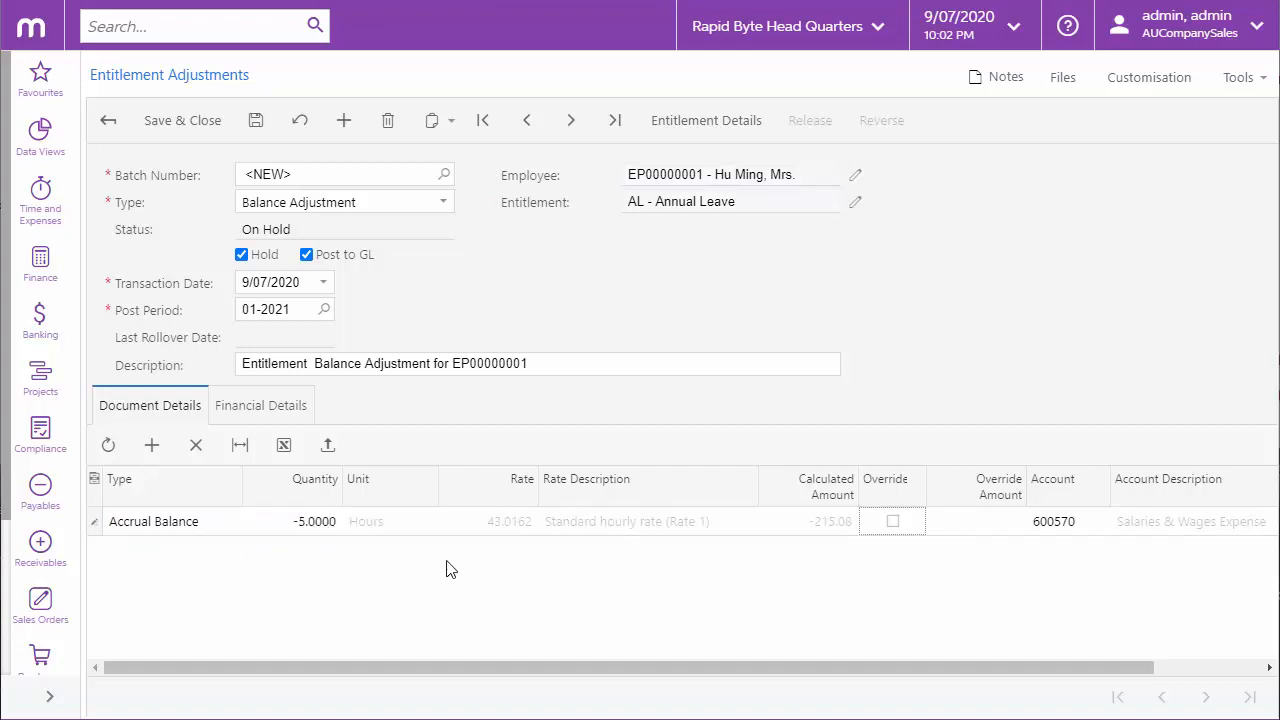
# Review the financial details, then save and release balance adjustment EA000007 into a GL batch
pyautogui.click(260, 404)
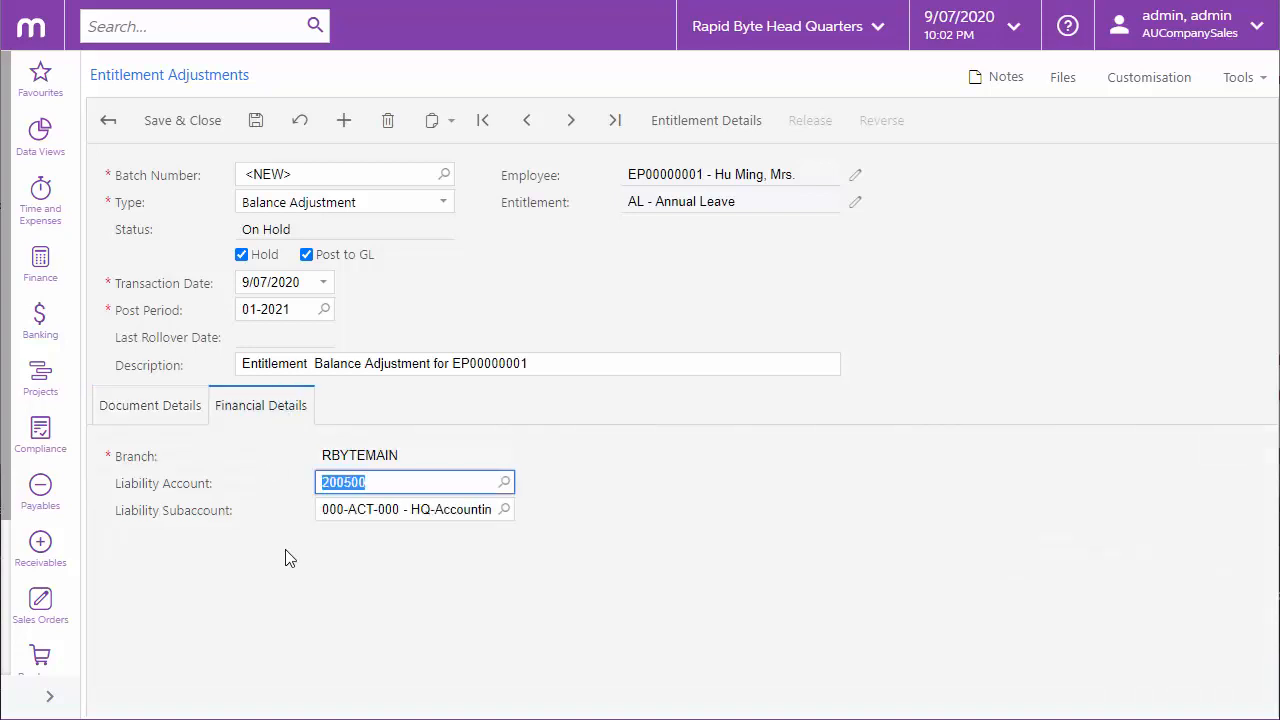
pyautogui.moveTo(400, 574)
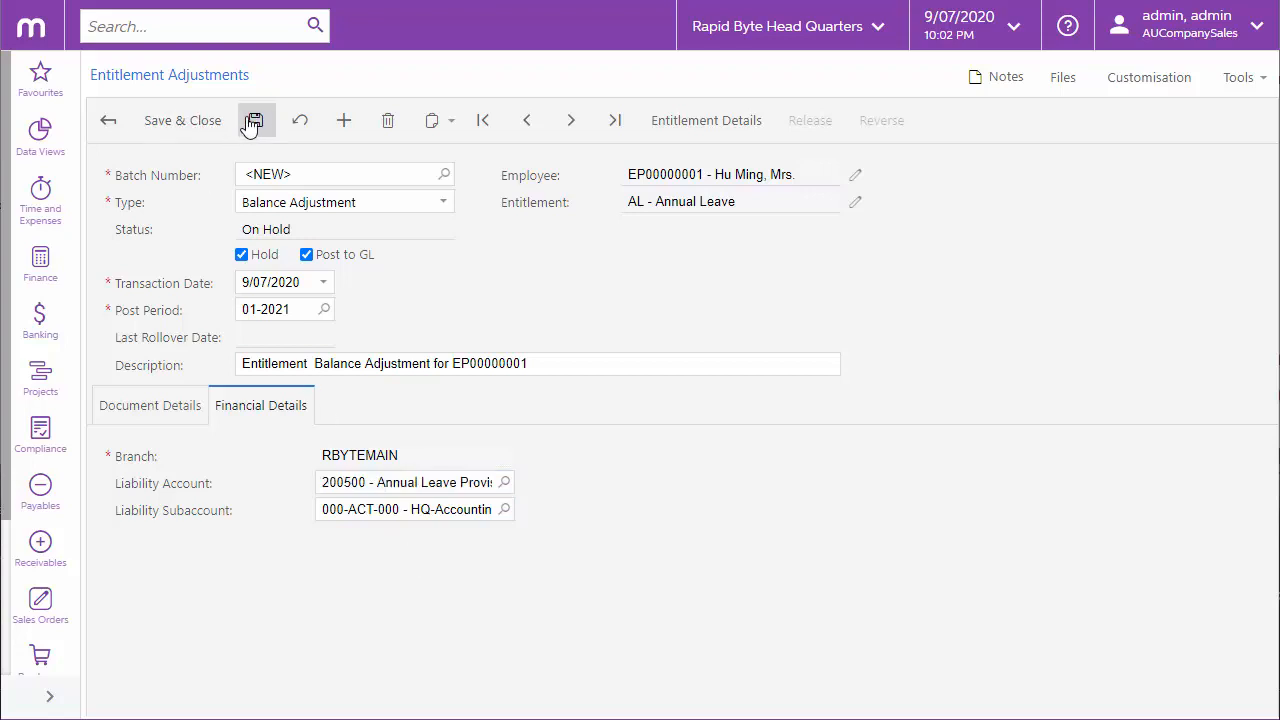
pyautogui.click(256, 120)
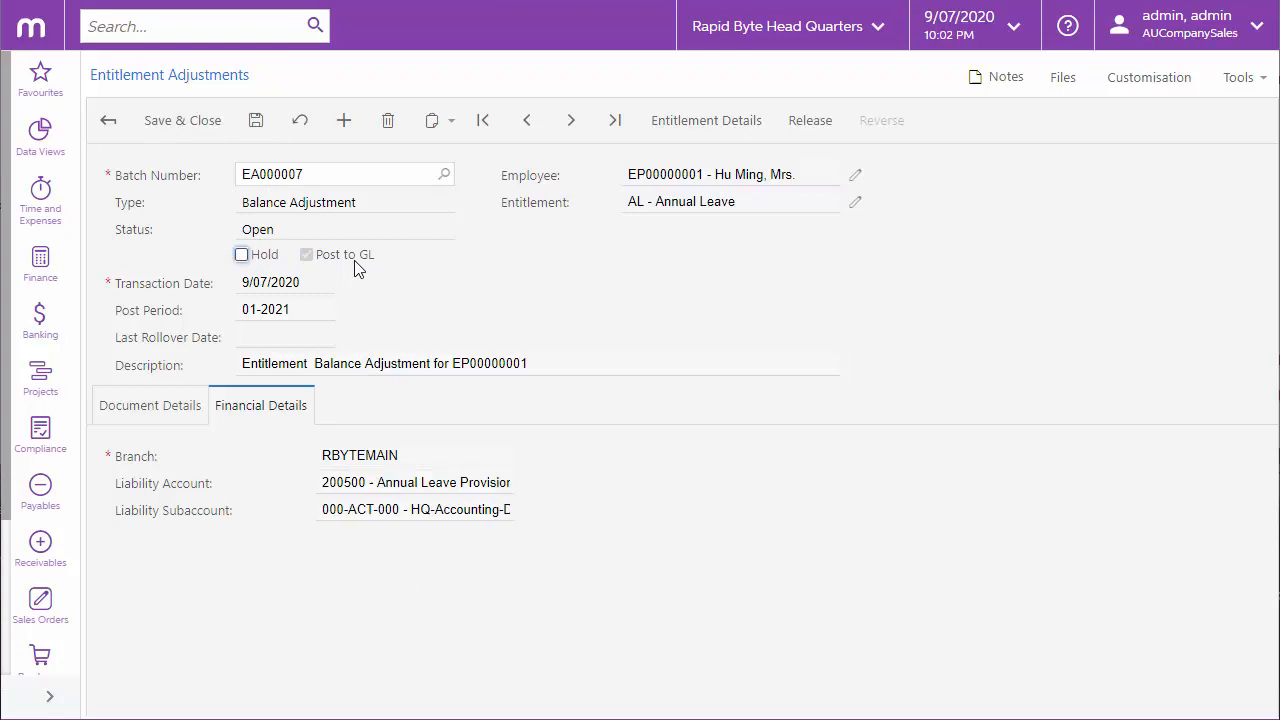
pyautogui.click(810, 120)
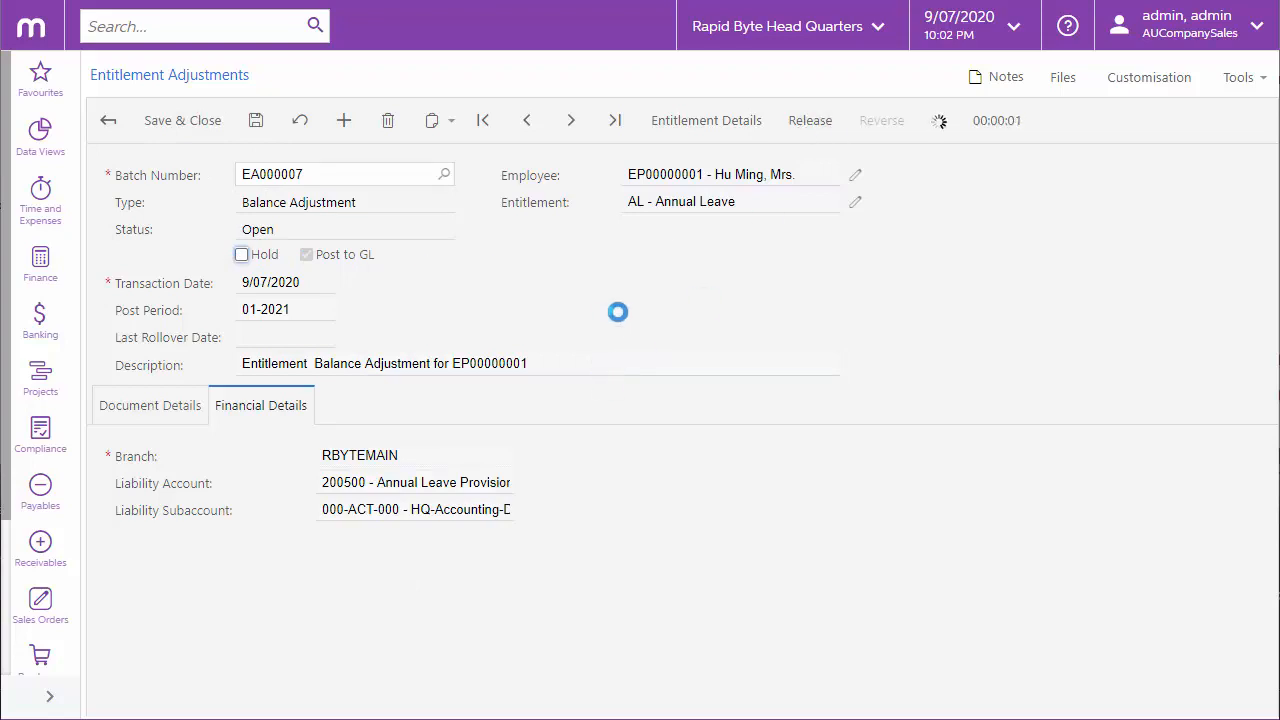
pyautogui.click(810, 120)
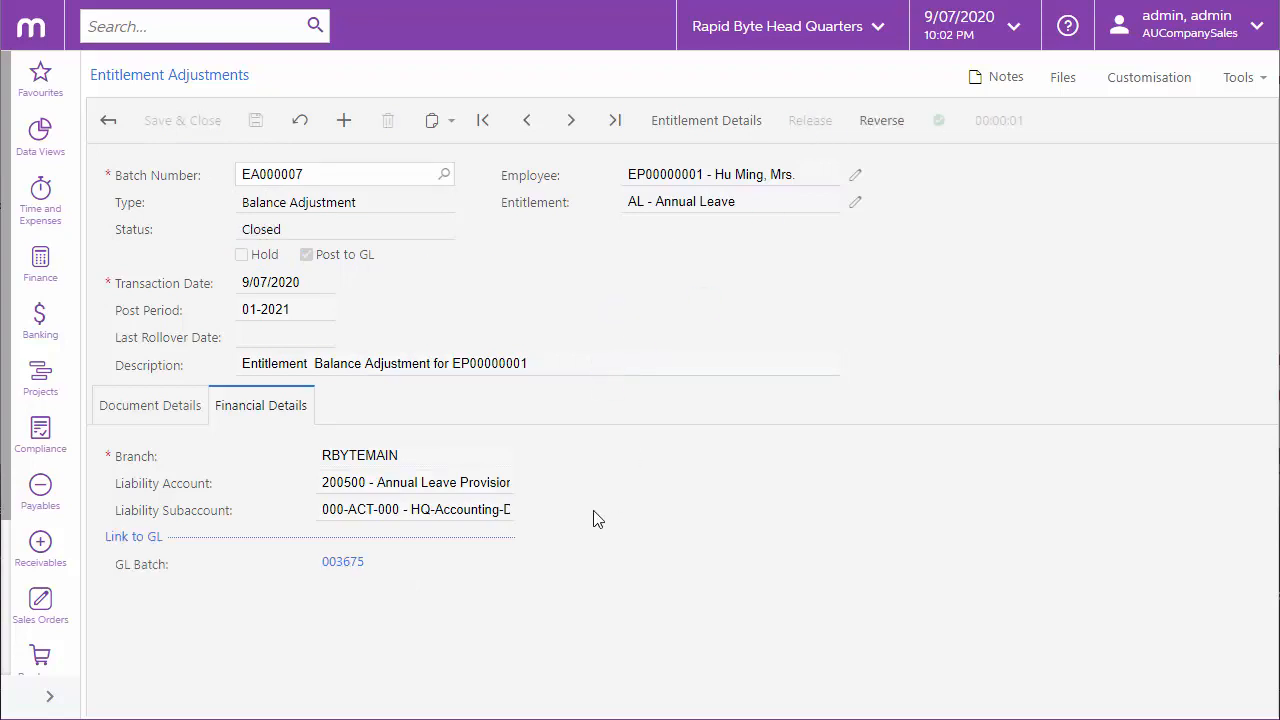
pyautogui.moveTo(322, 592)
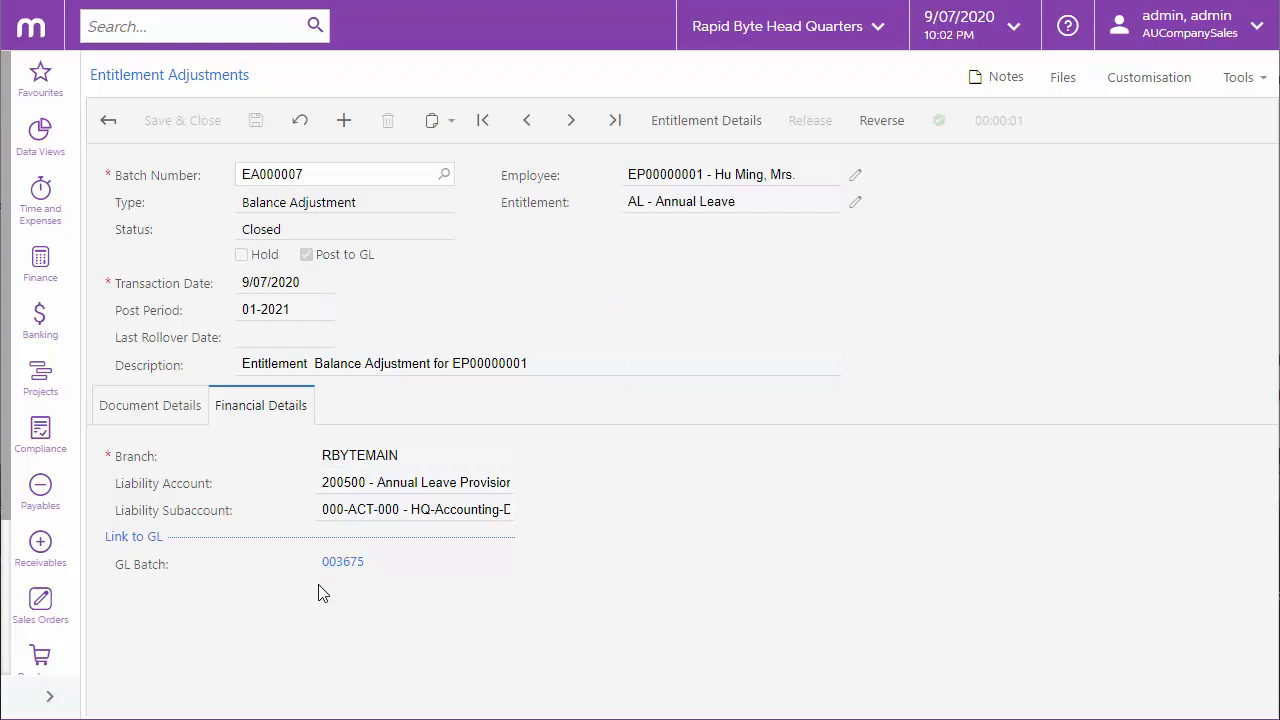
pyautogui.moveTo(356, 586)
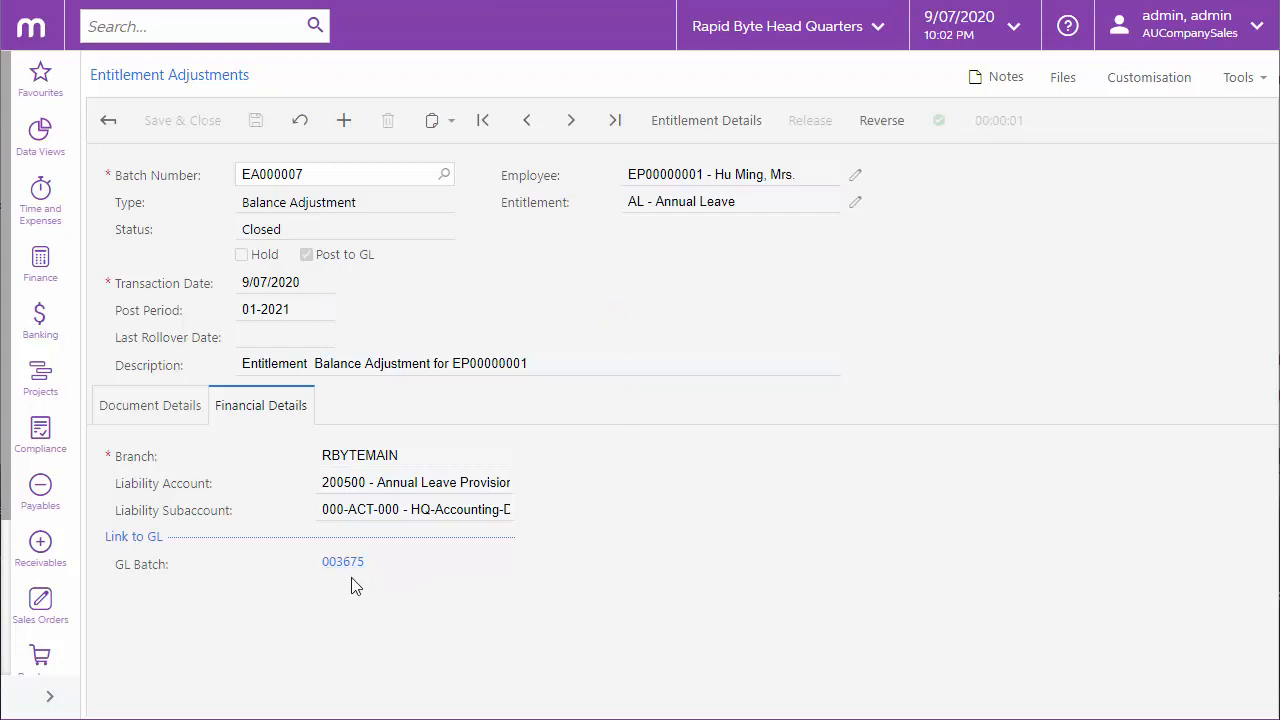
pyautogui.click(344, 560)
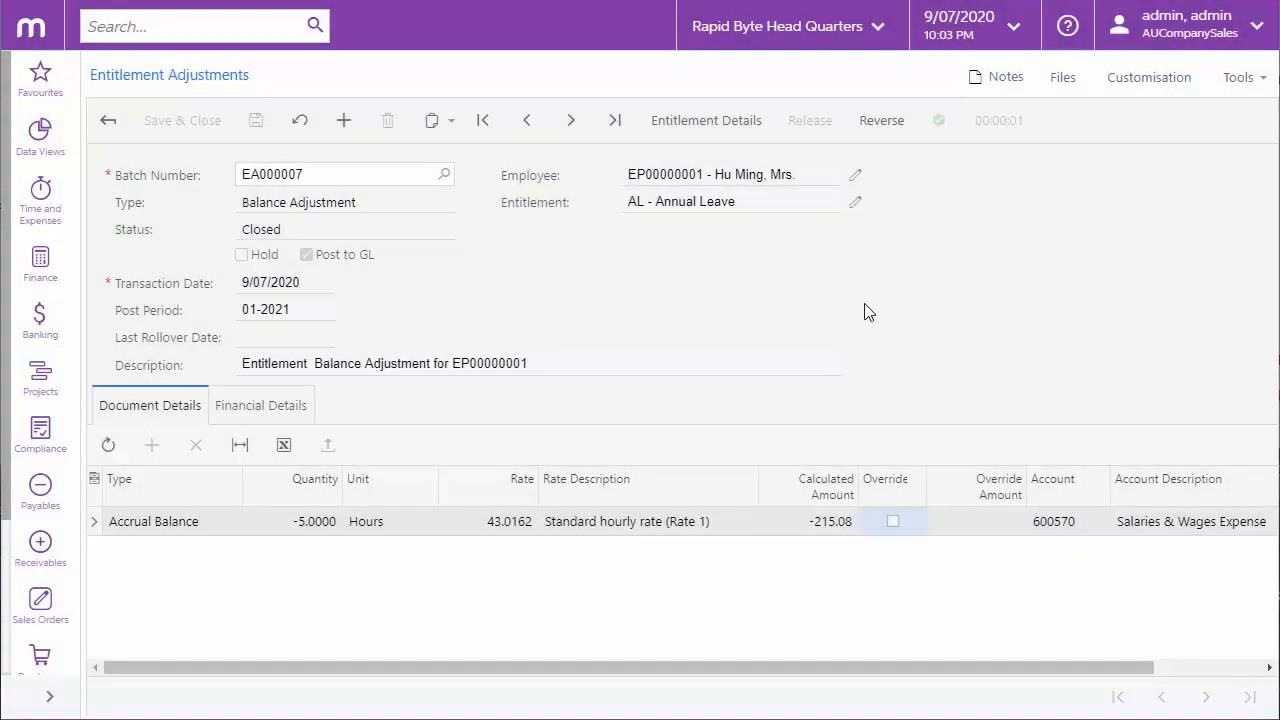
pyautogui.moveTo(764, 320)
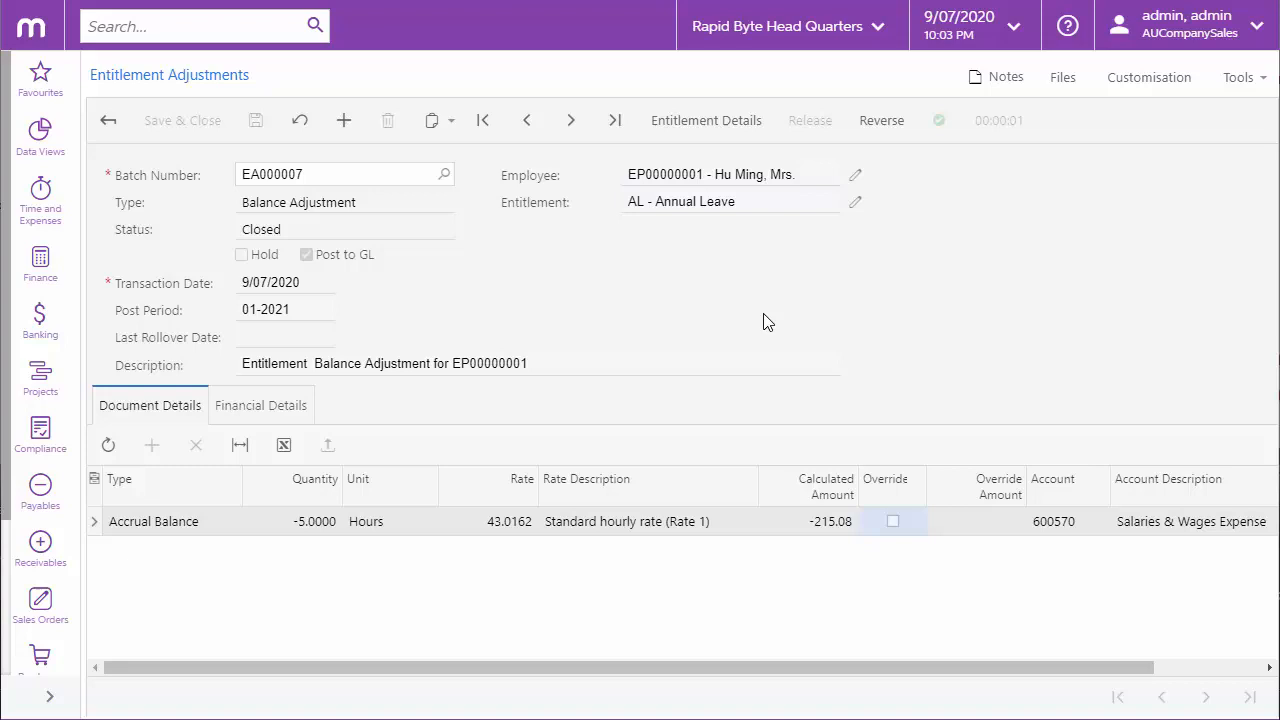
pyautogui.moveTo(880, 120)
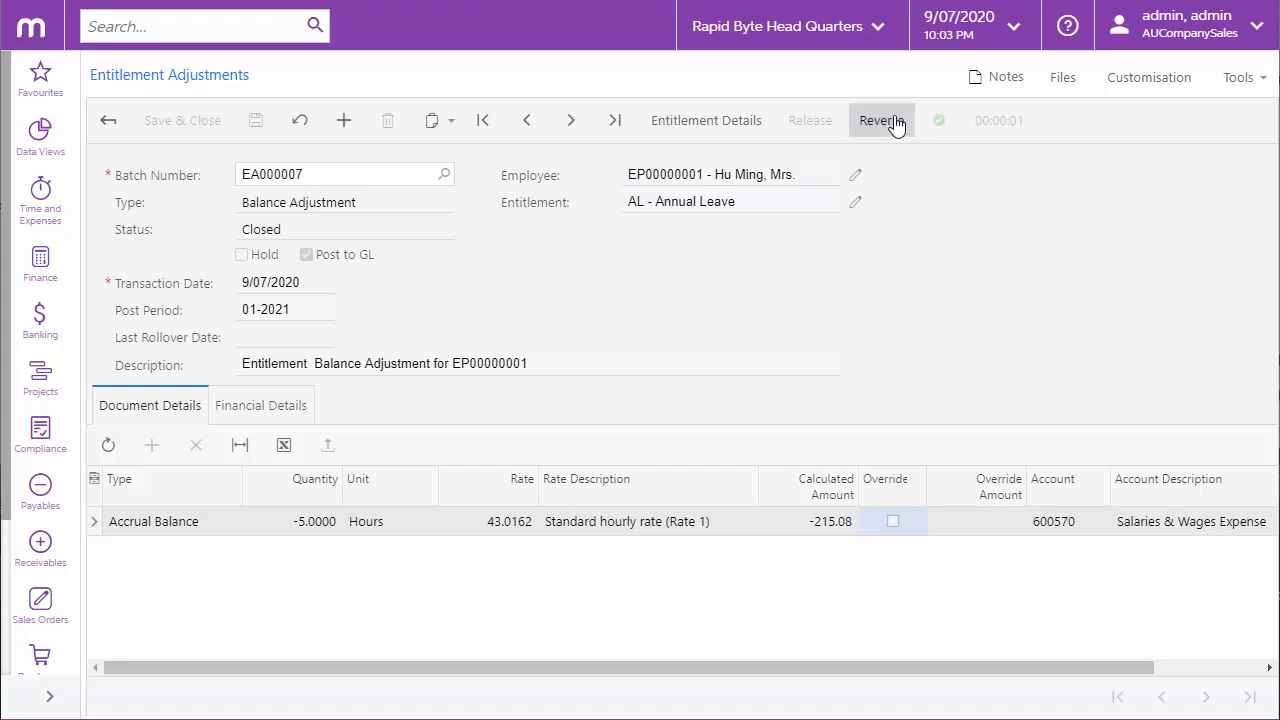
# Reverse EA000007, confirm reversing GL batch 003676, and show the entitlement adjustment history
pyautogui.click(880, 120)
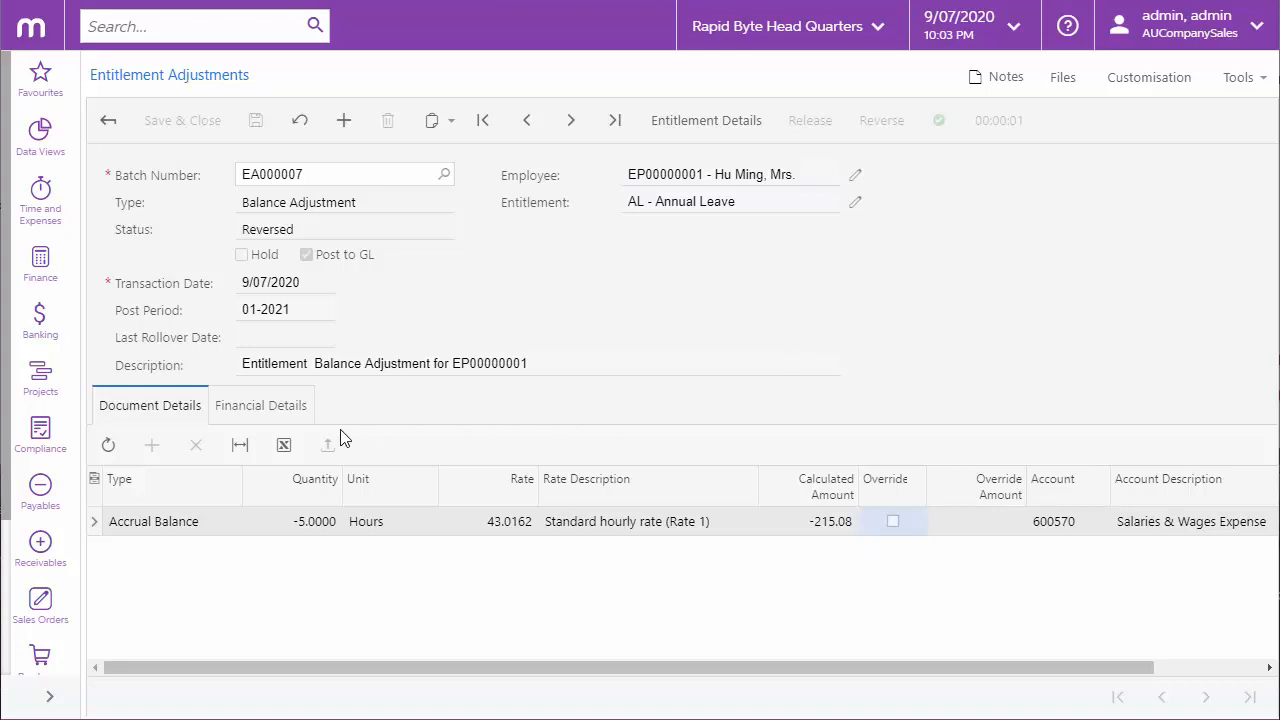
pyautogui.click(260, 404)
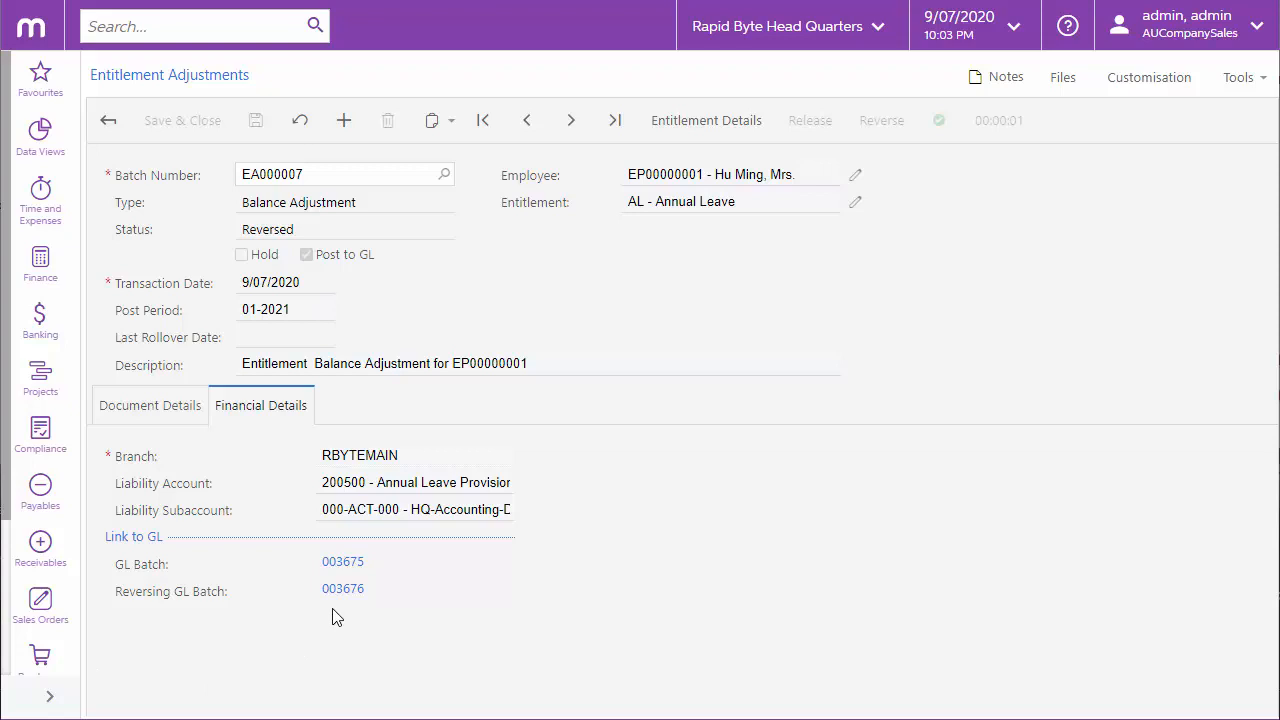
pyautogui.click(344, 560)
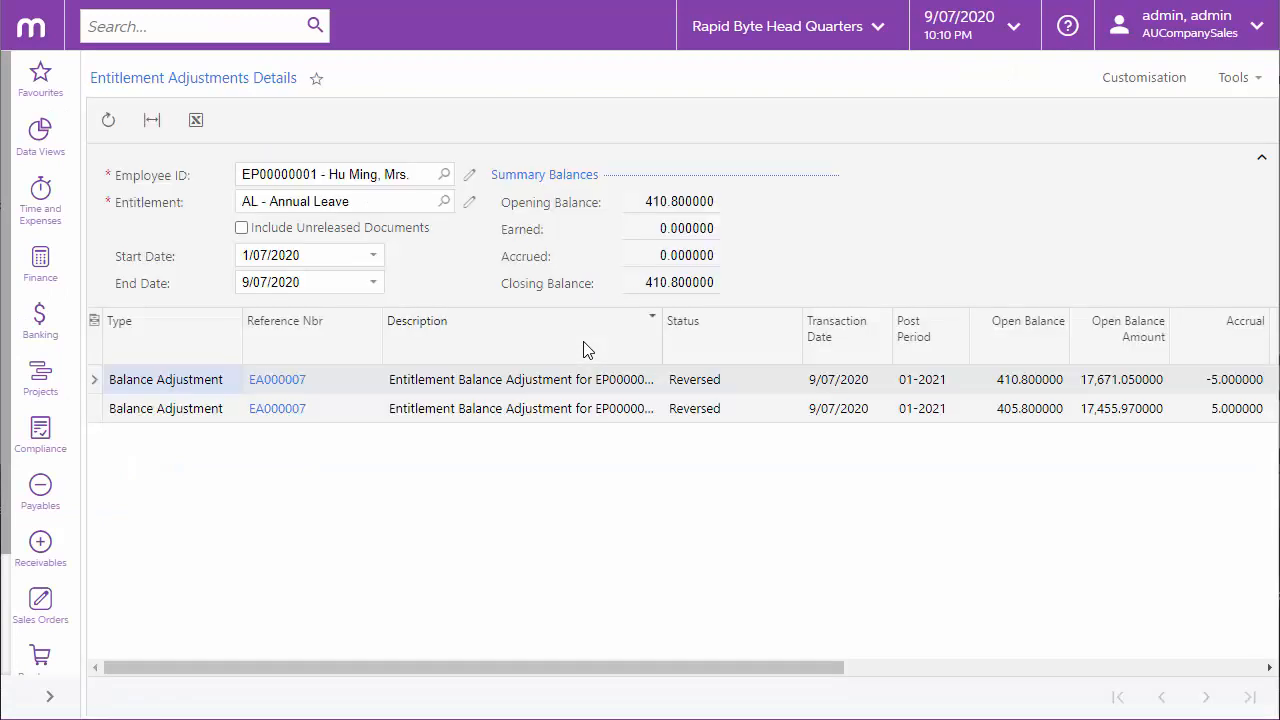
# Move the history start date to 2/03/2020 and open opening balance adjustment EA000001
pyautogui.click(372, 284)
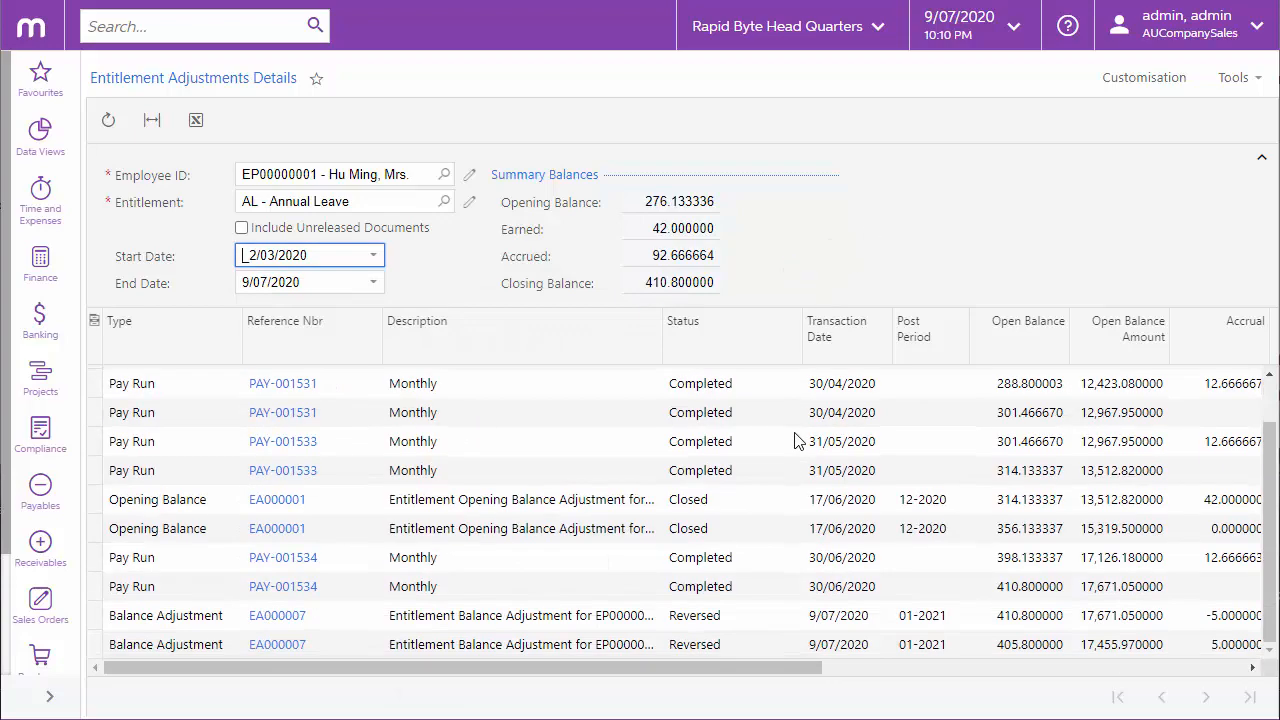
pyautogui.scroll(3)
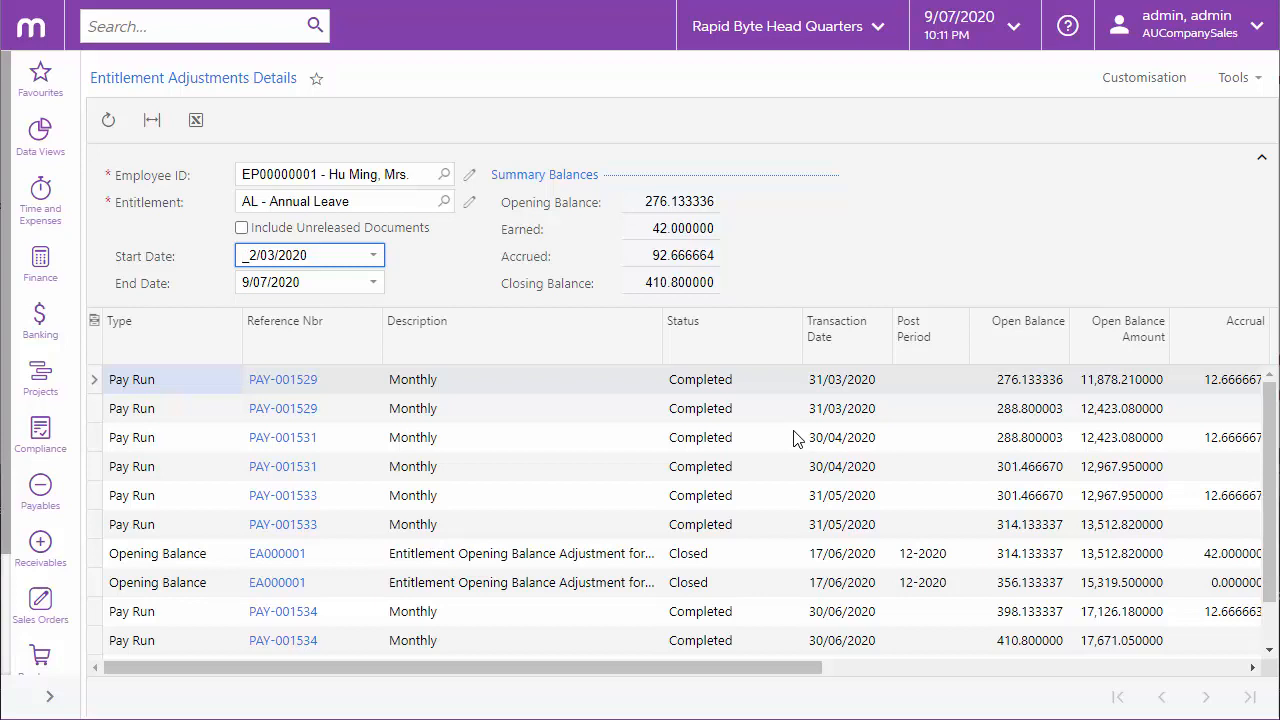
pyautogui.scroll(-3)
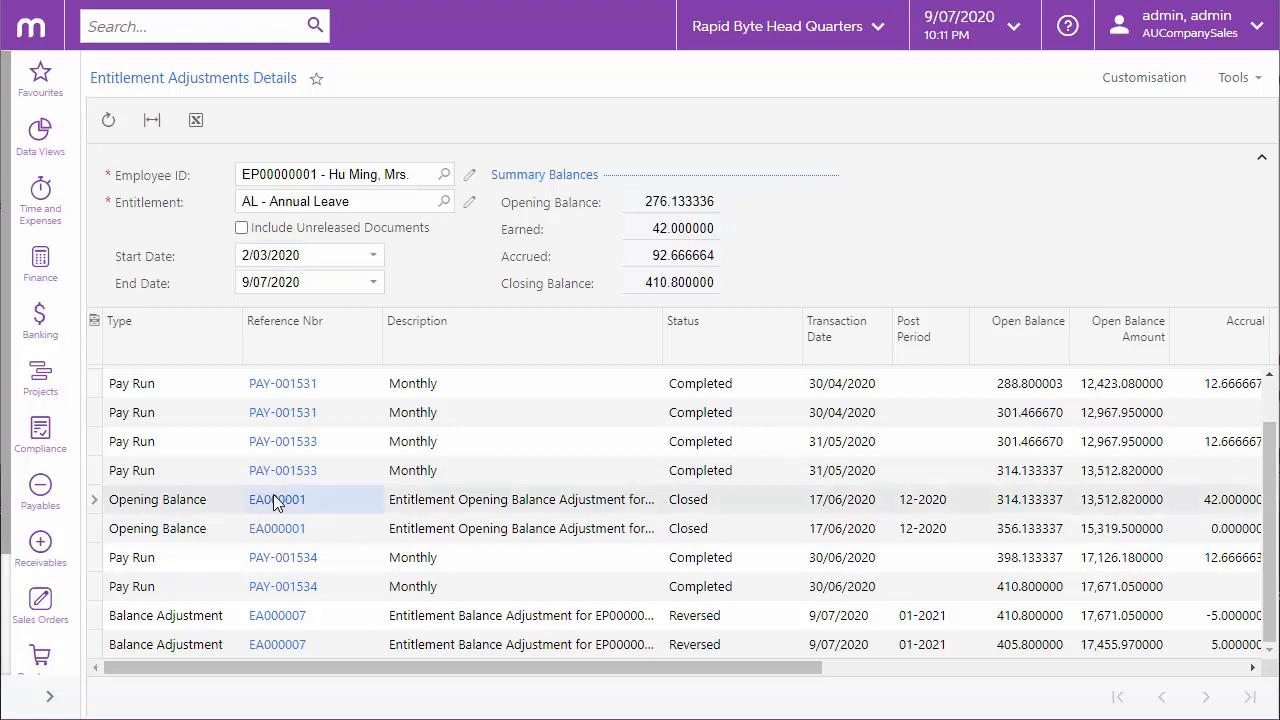
pyautogui.click(276, 500)
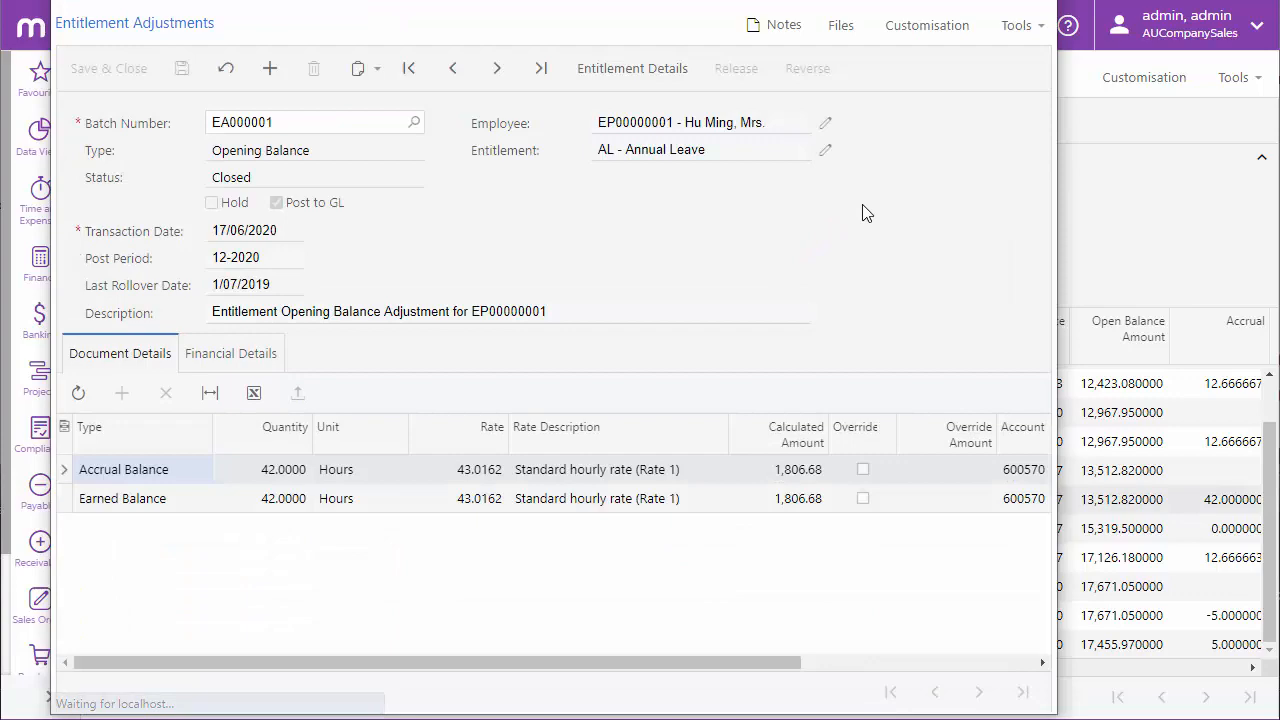